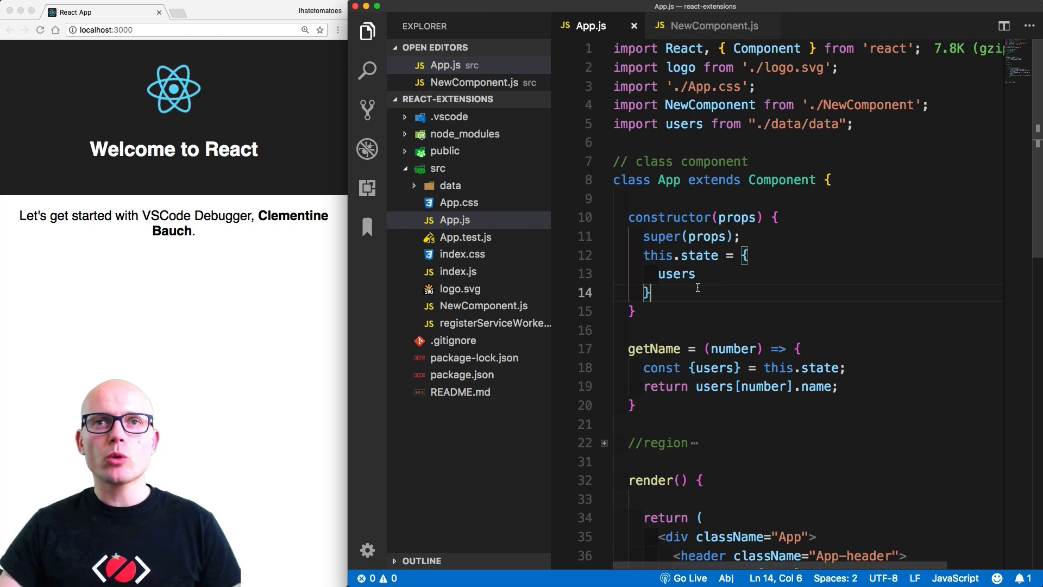
mouse_move(684, 304)
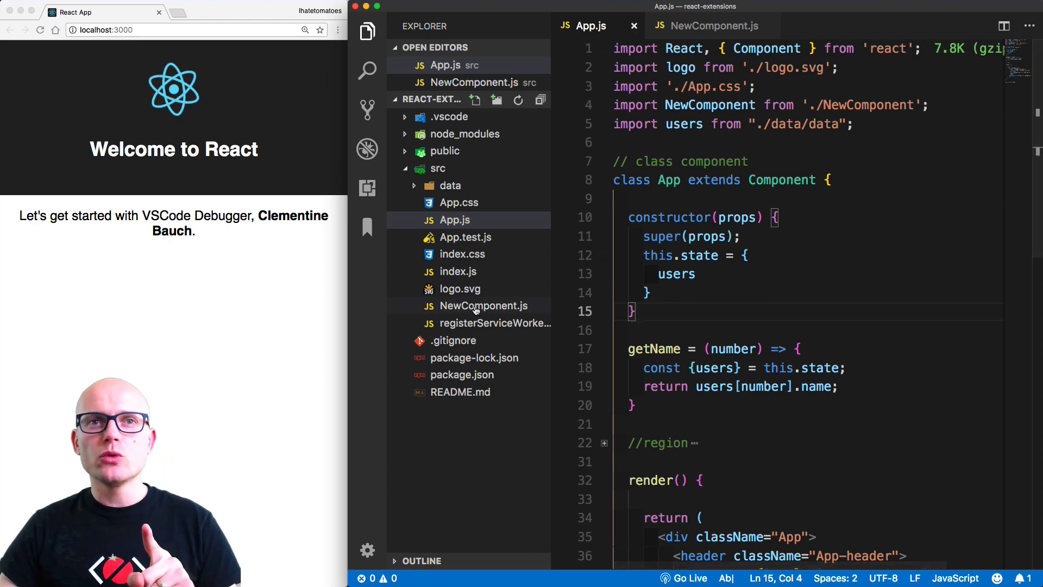
Review the users data file and App.js source before configuring debugging.
scroll("down", 3)
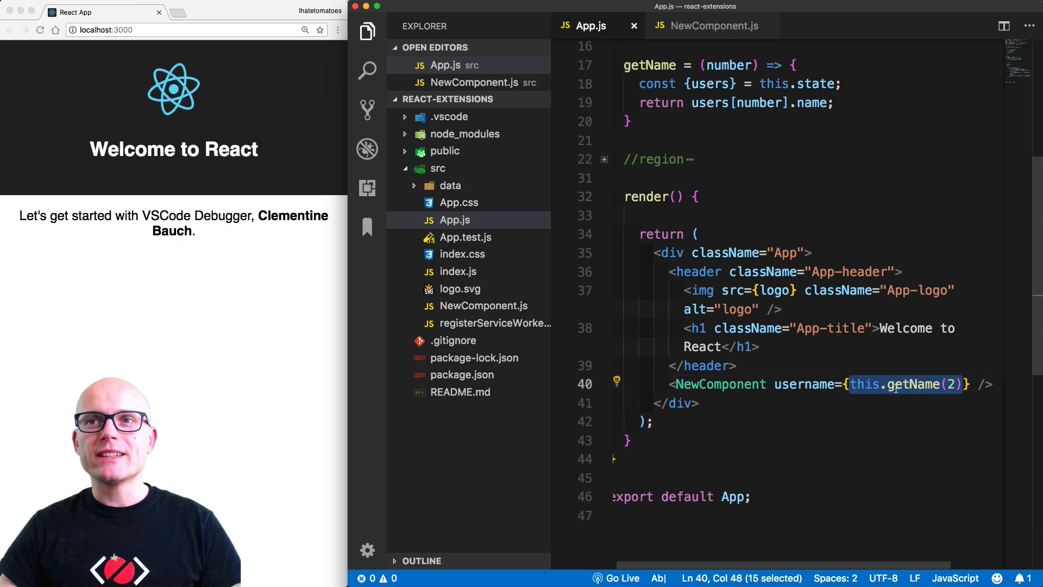
scroll("up", 3)
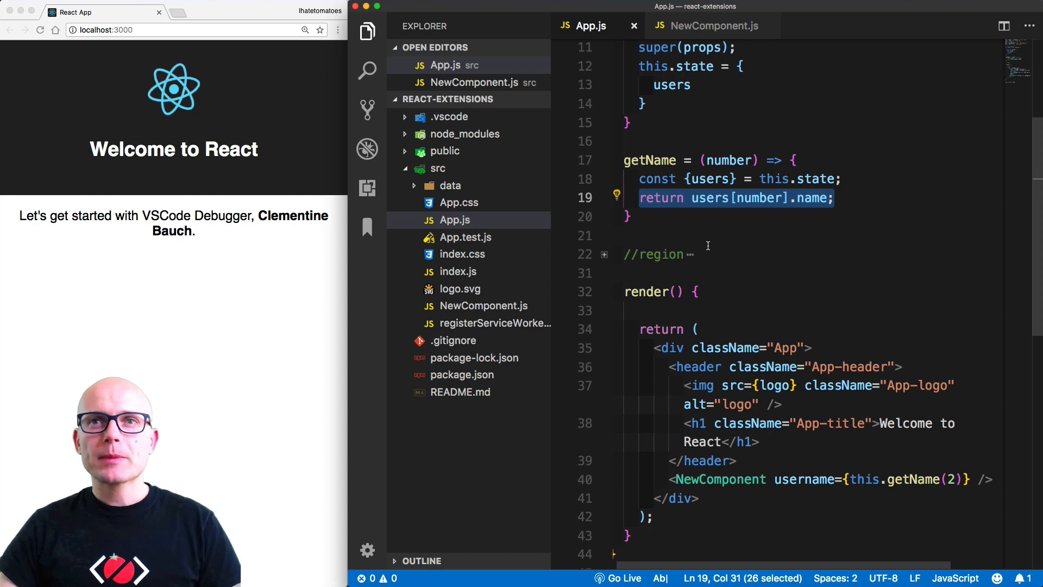
scroll("up", 3)
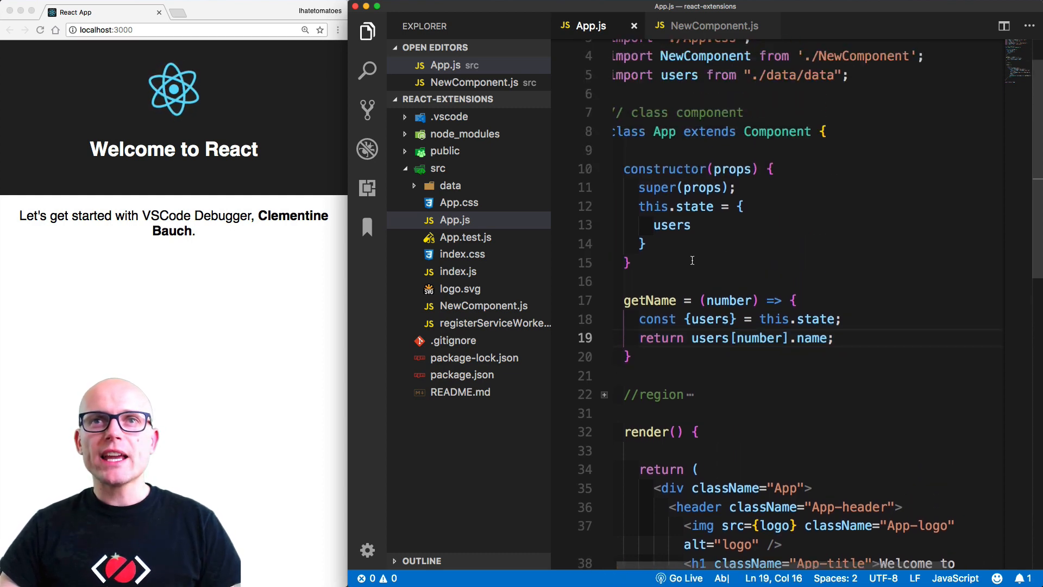
left_click(676, 225)
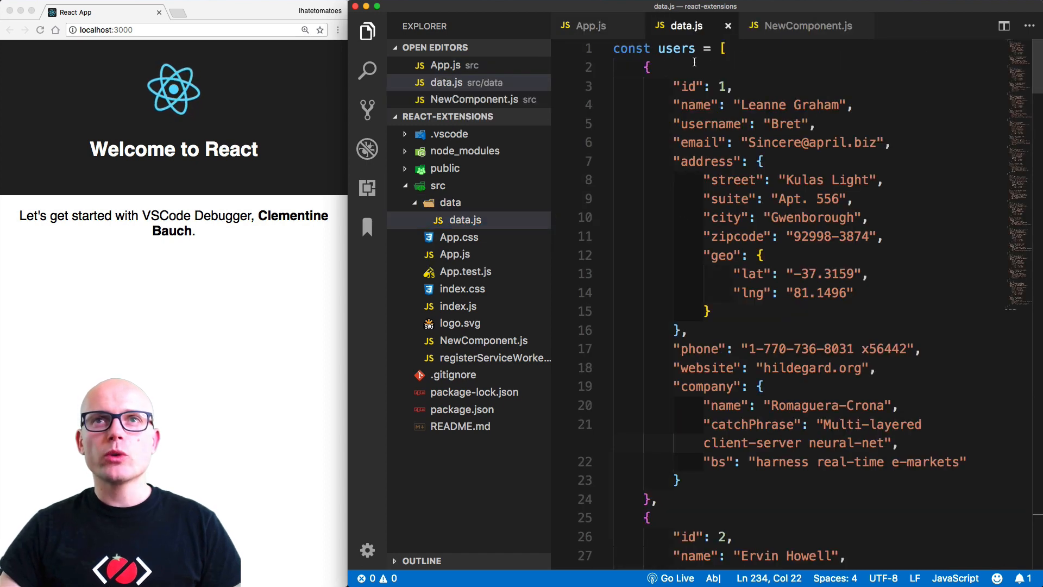
mouse_move(733, 179)
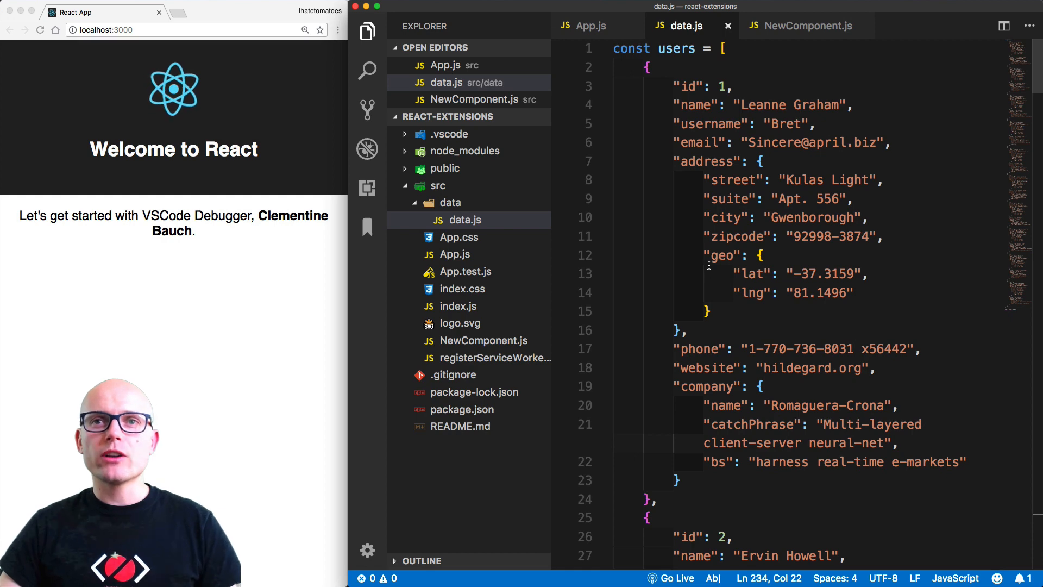
left_click(588, 25)
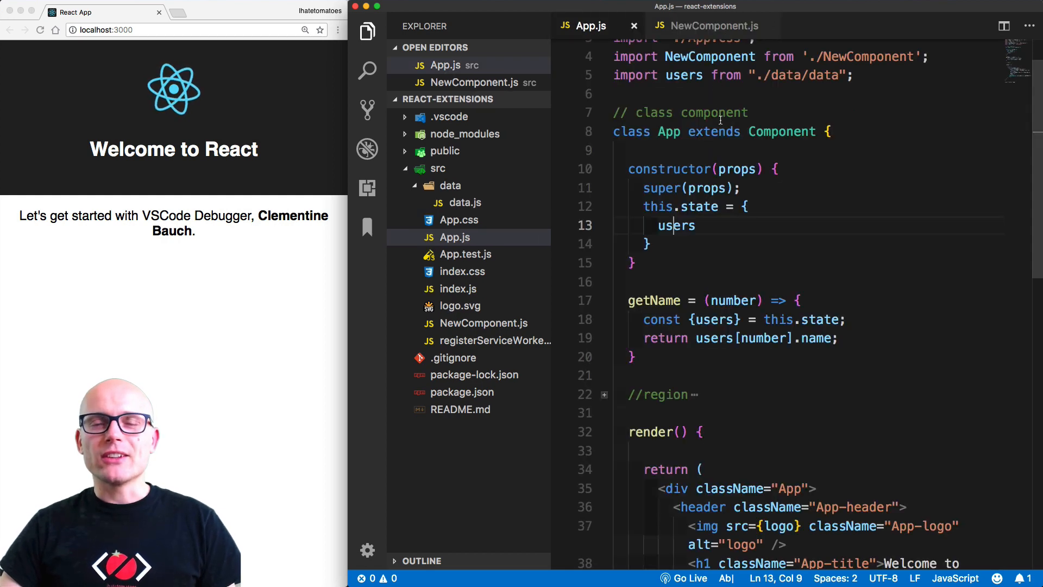
scroll("down", 3)
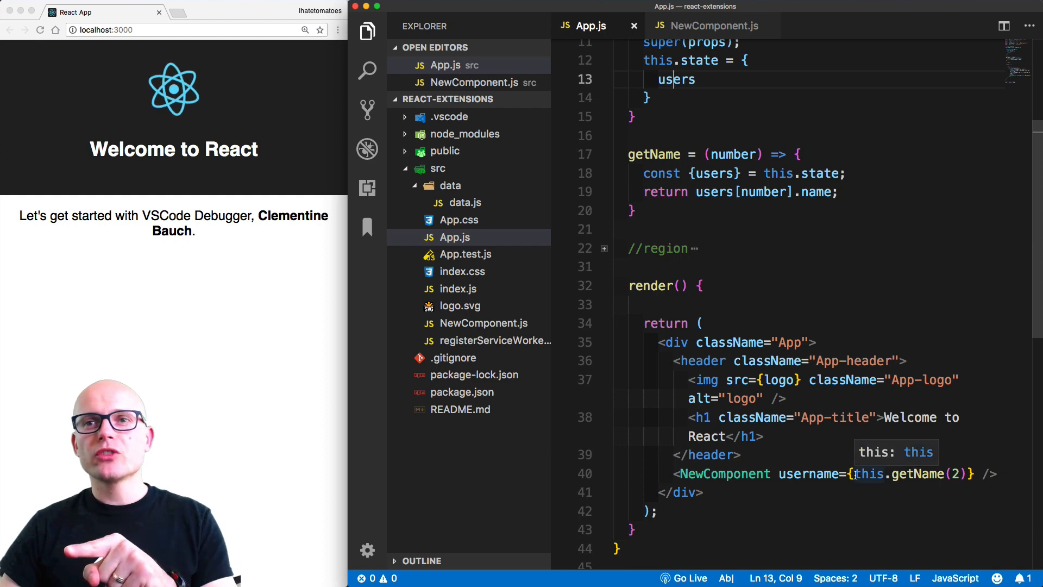
mouse_move(725, 474)
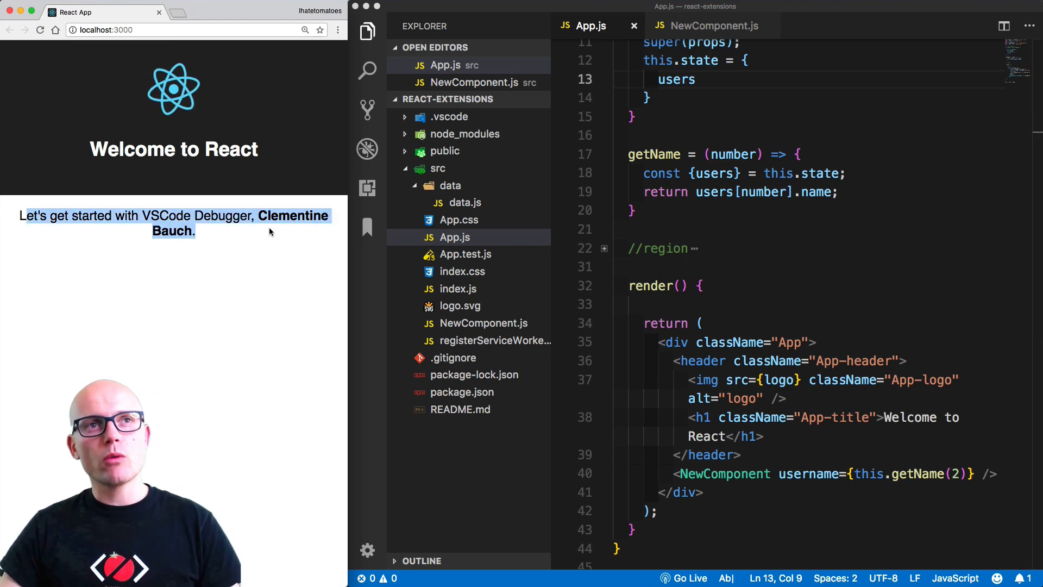
left_click(814, 266)
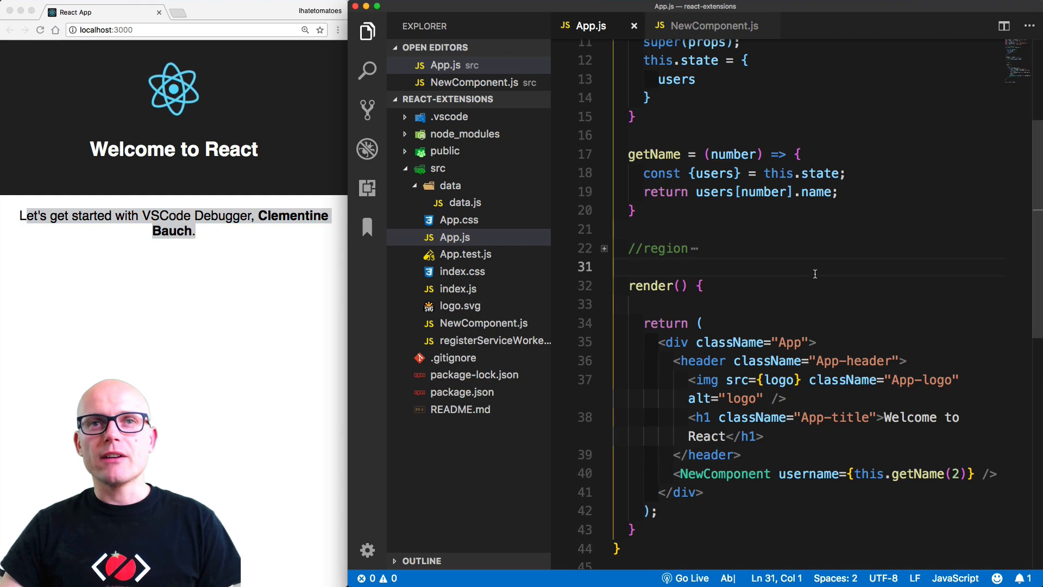
scroll("up", 3)
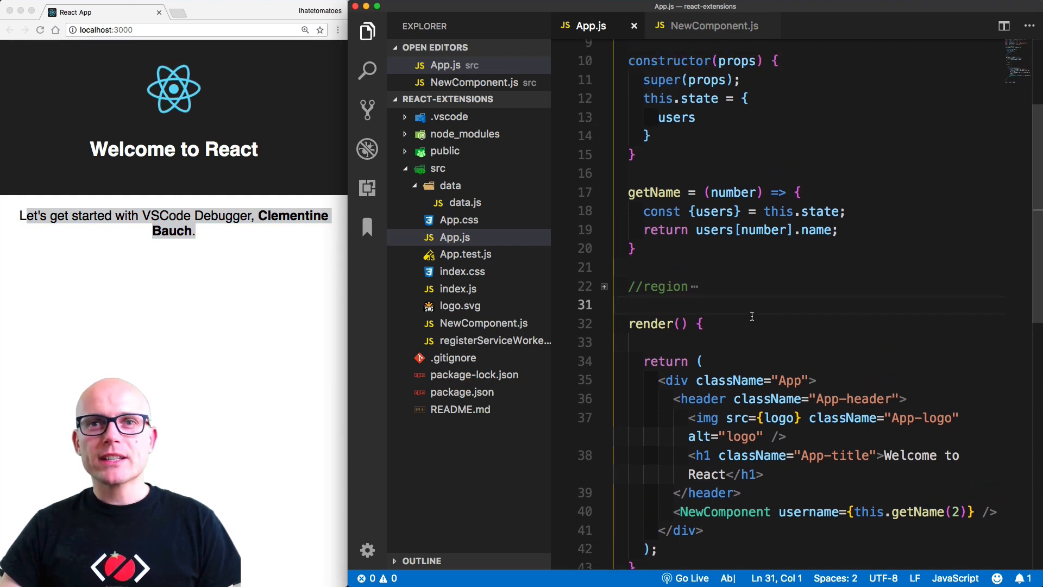
scroll("up", 3)
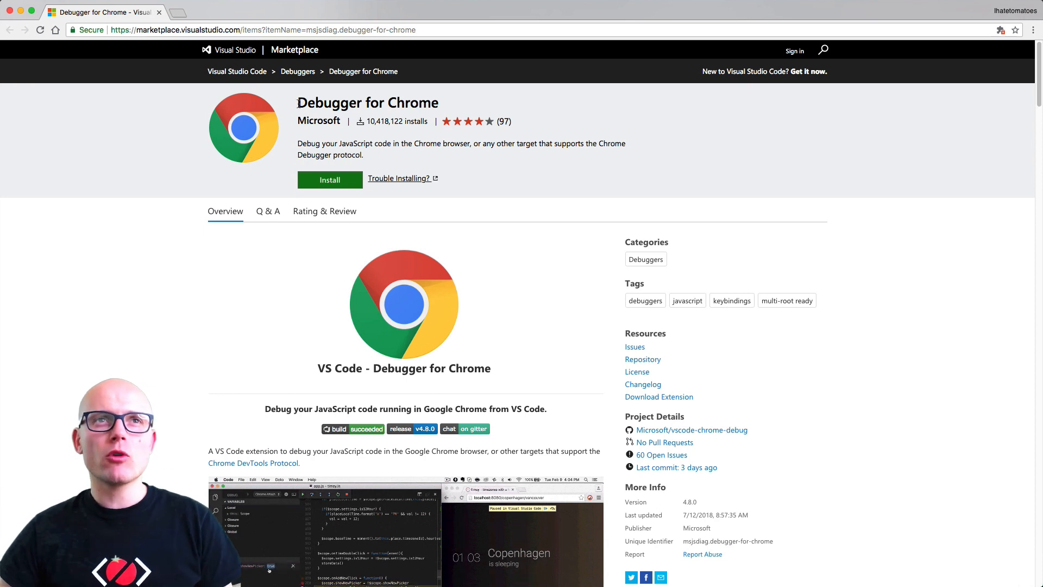
Note the Debugger for Chrome extension and create a Chrome launch configuration from the Debug view.
double_click(368, 102)
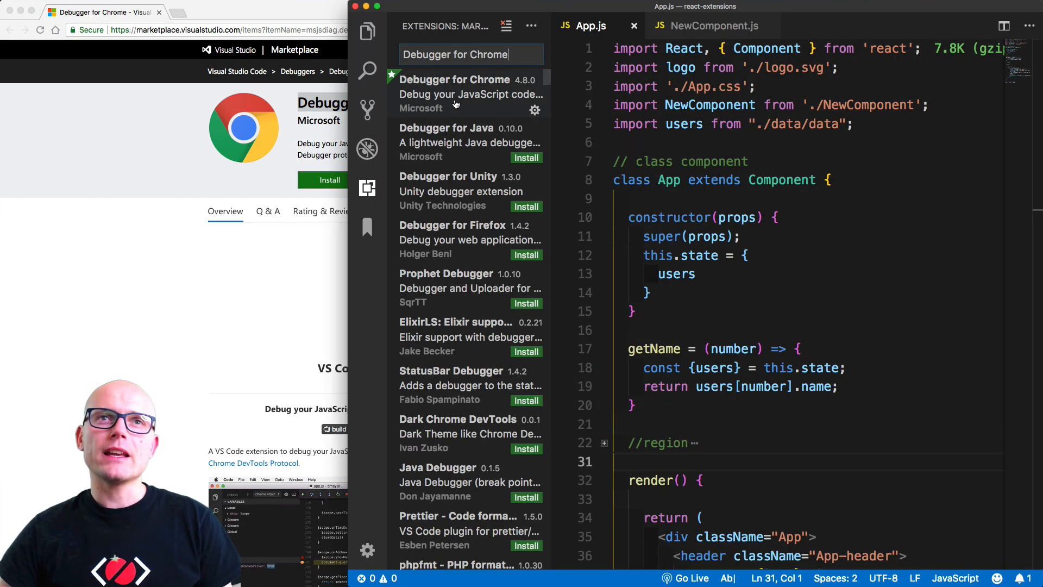
left_click(454, 79)
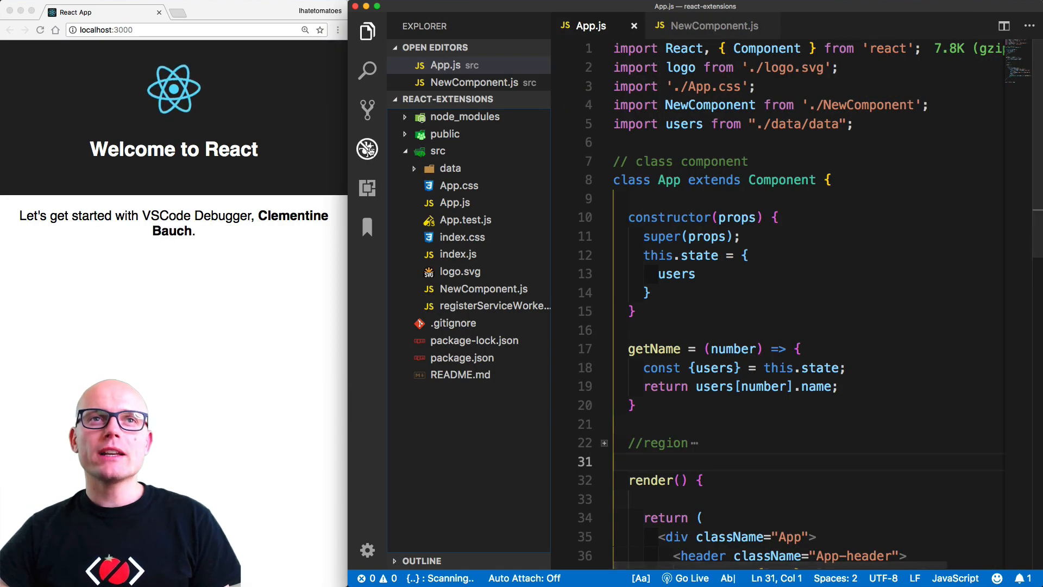
left_click(367, 149)
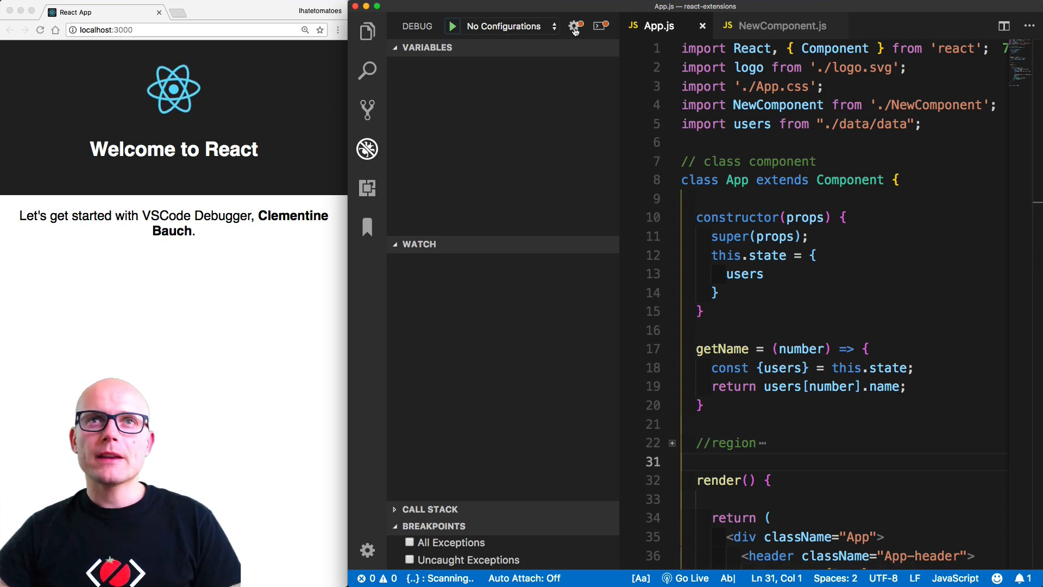
left_click(573, 27)
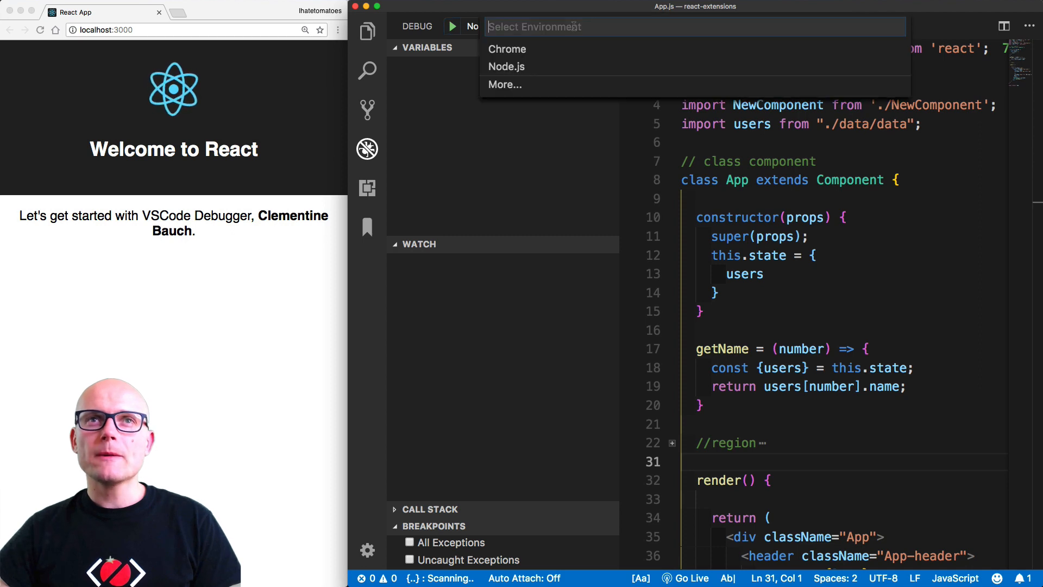
left_click(507, 49)
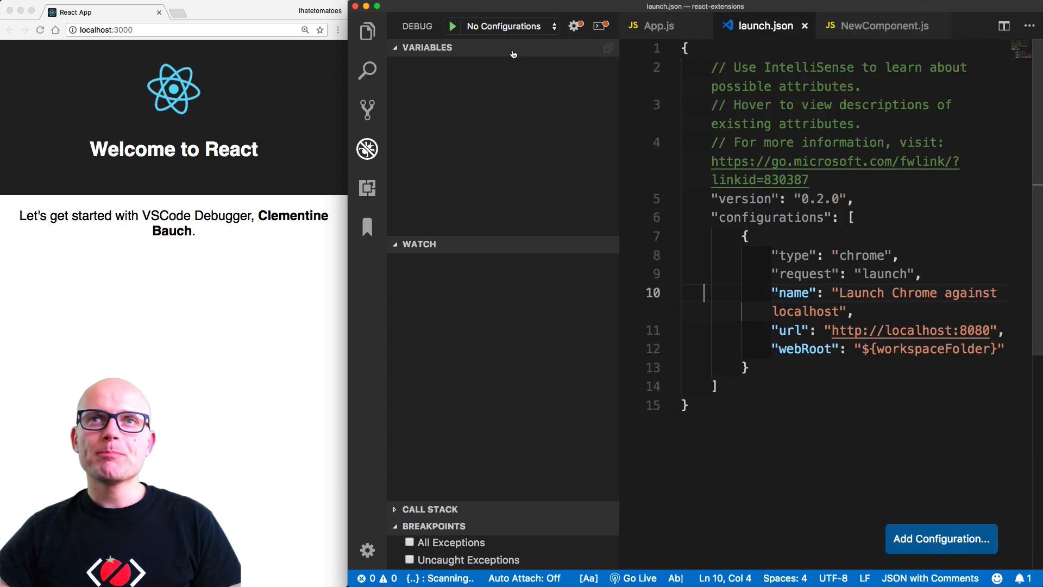
Change the launch.json URL port from 8080 to 3000, close it and return to App.js.
left_click(503, 26)
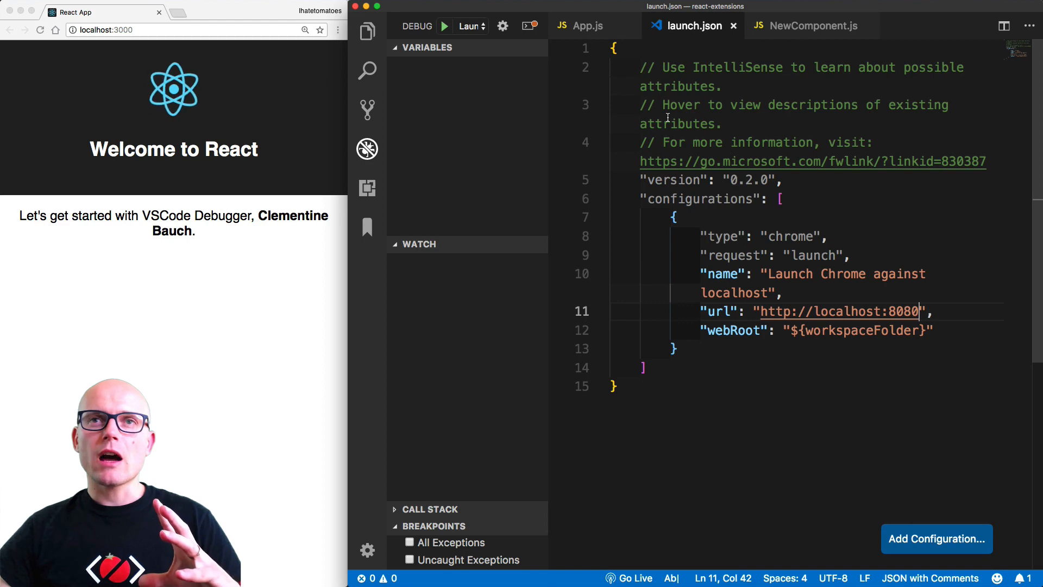
left_click(588, 25)
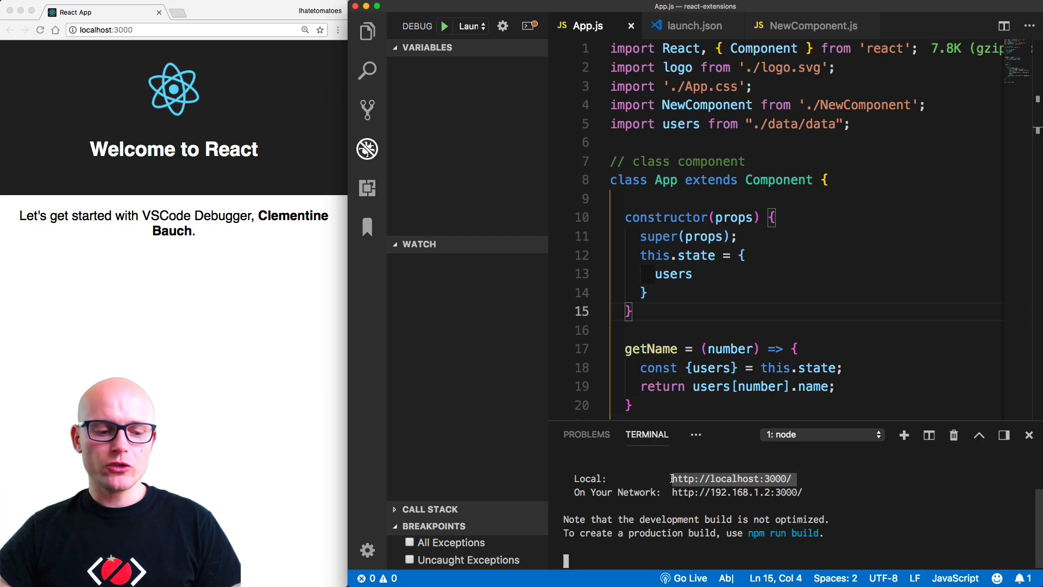
left_click(692, 25)
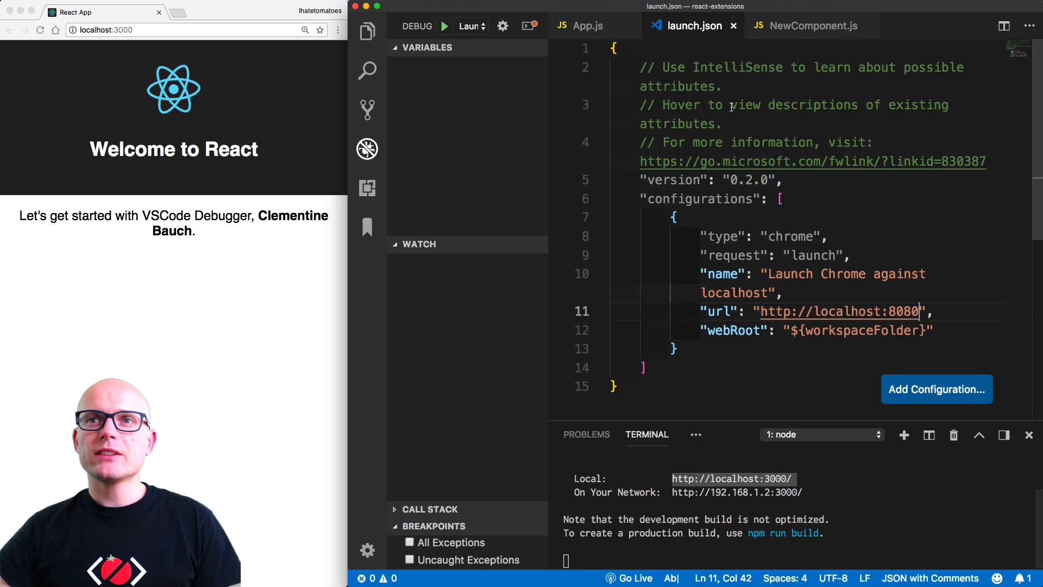
double_click(834, 312)
type("3000/")
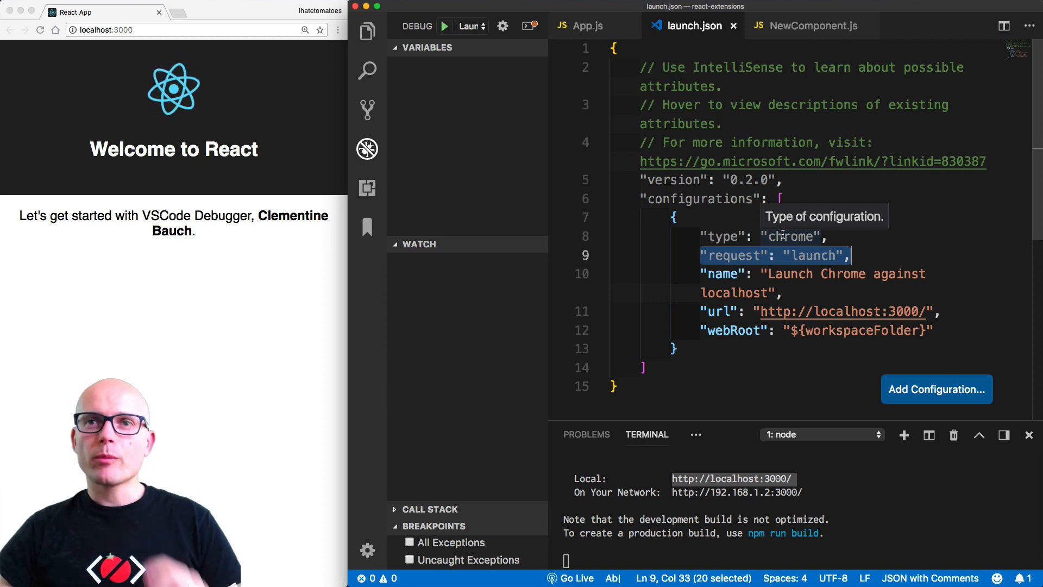
mouse_move(778, 274)
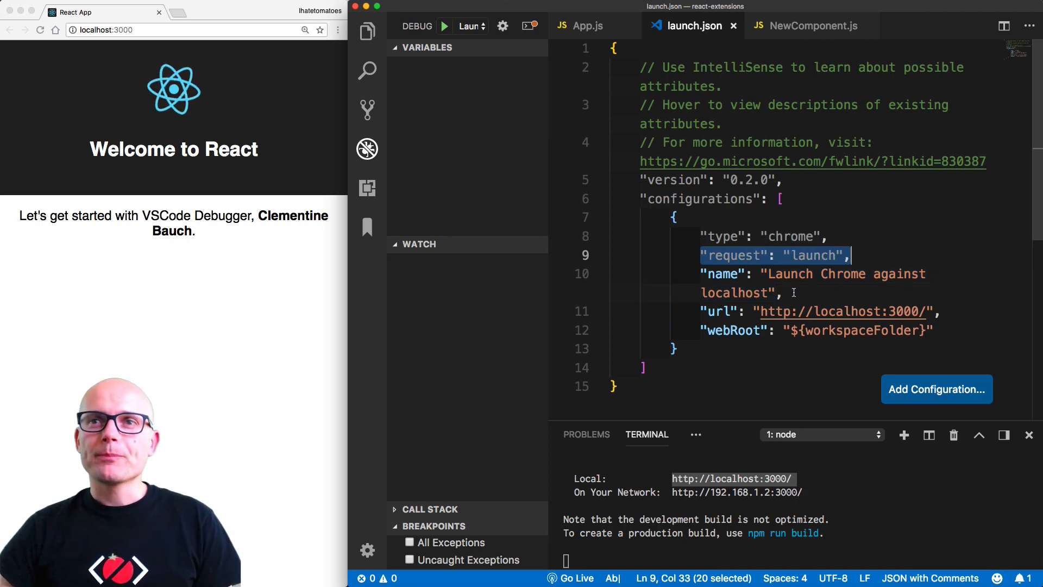
left_click(588, 25)
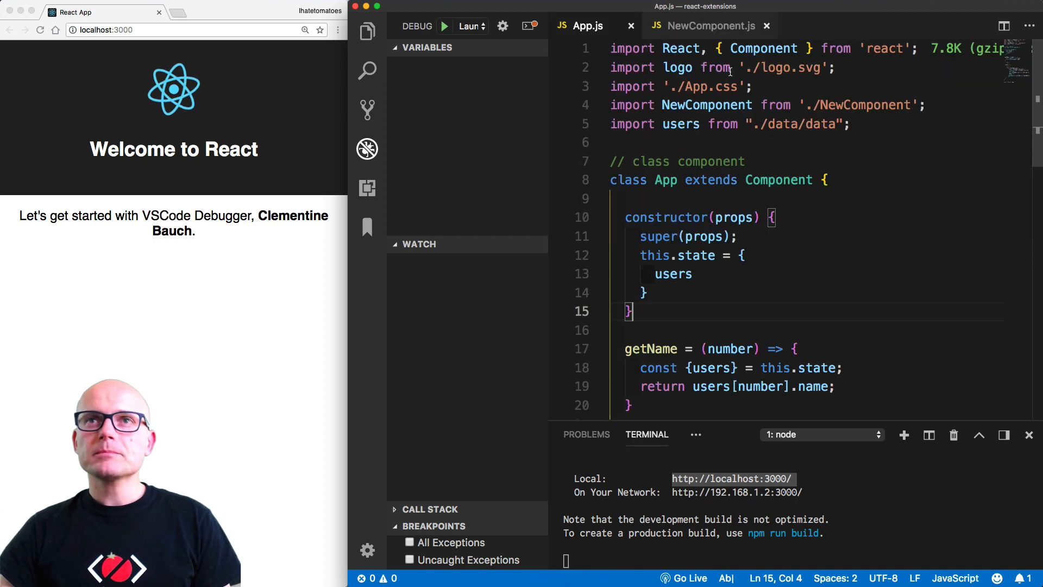
double_click(730, 217)
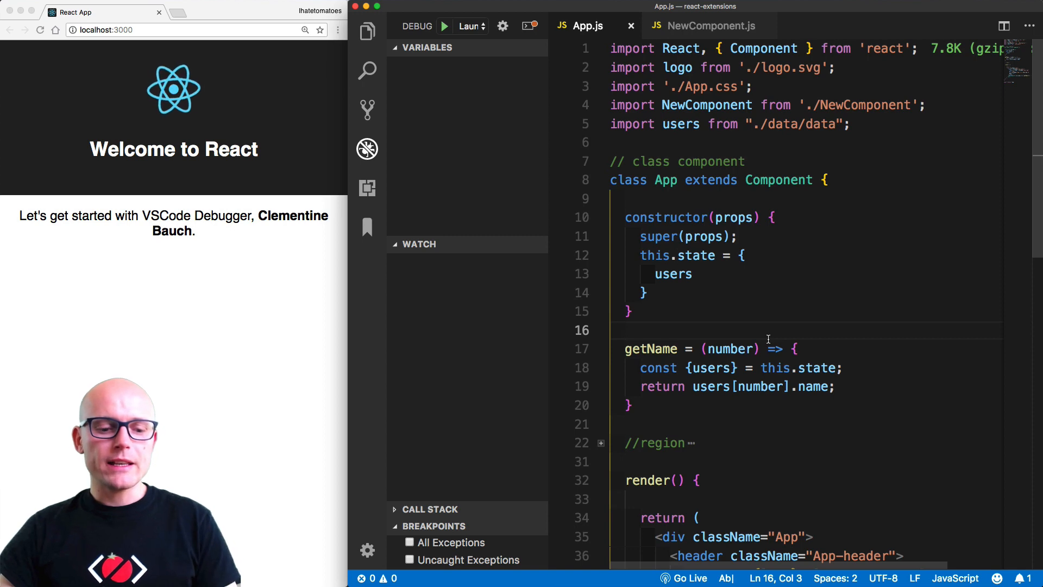
Start the Launch Chrome debug session with F5 against the React app.
key("F5")
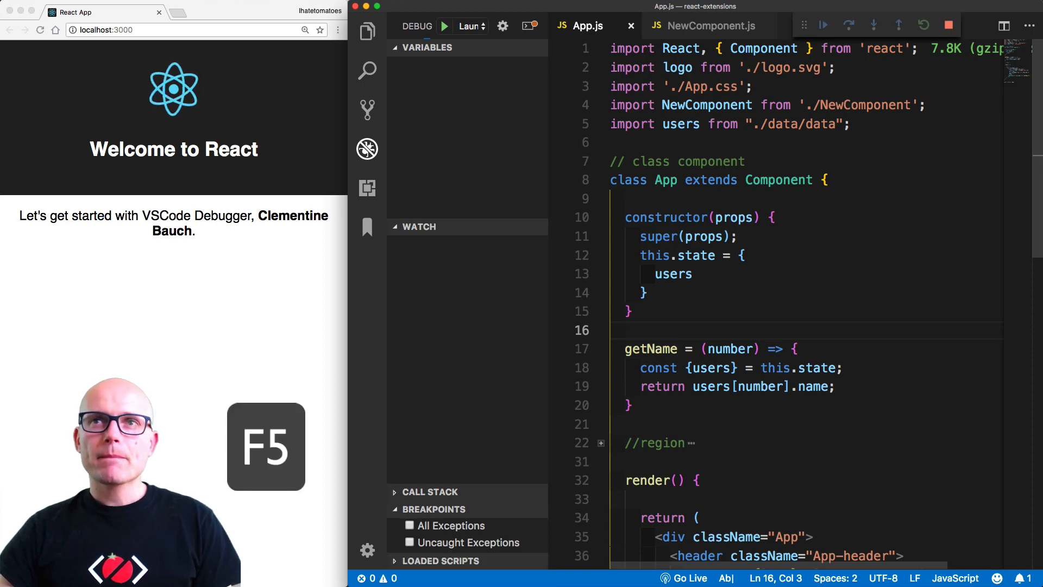
key("f5")
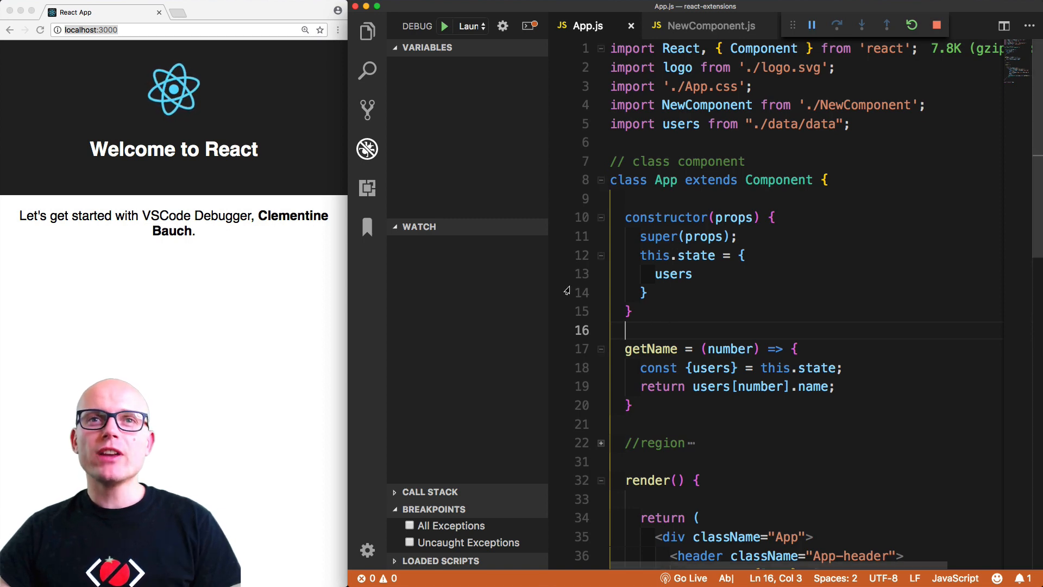
mouse_move(557, 312)
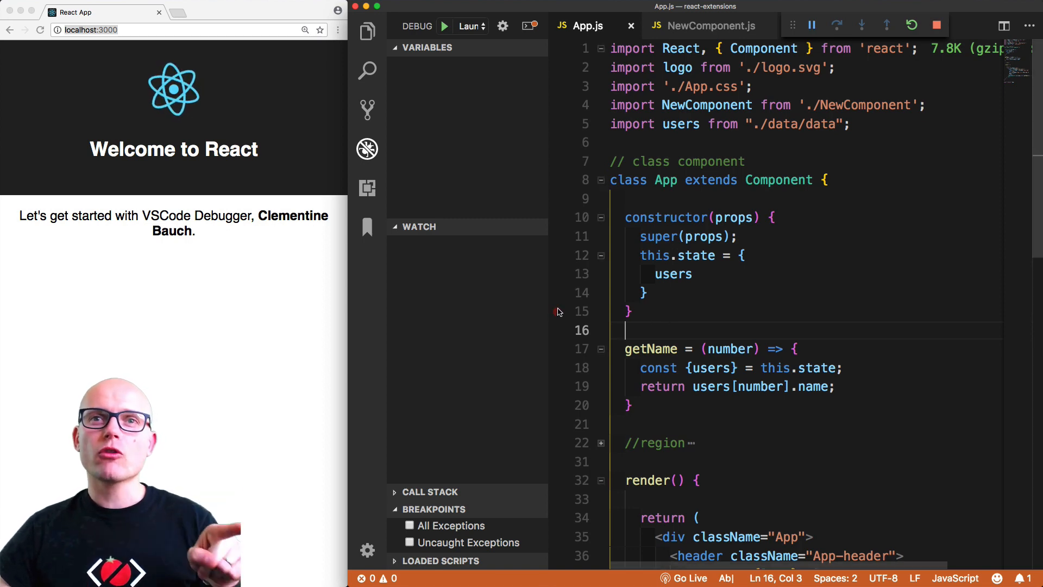
mouse_move(558, 392)
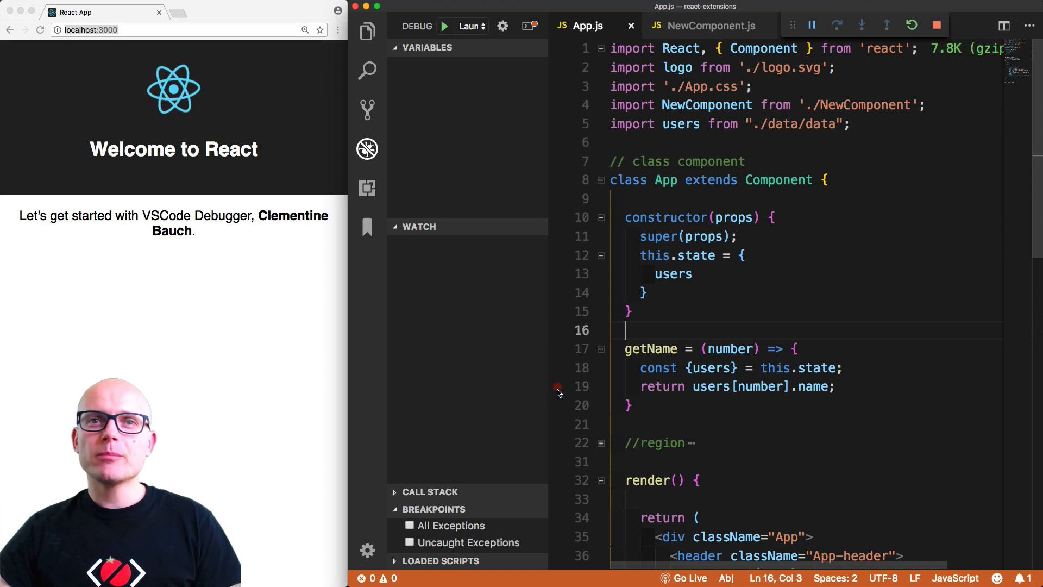
Set breakpoints on line 19 in getName and line 10, then jump to the paused breakpoint.
left_click(557, 388)
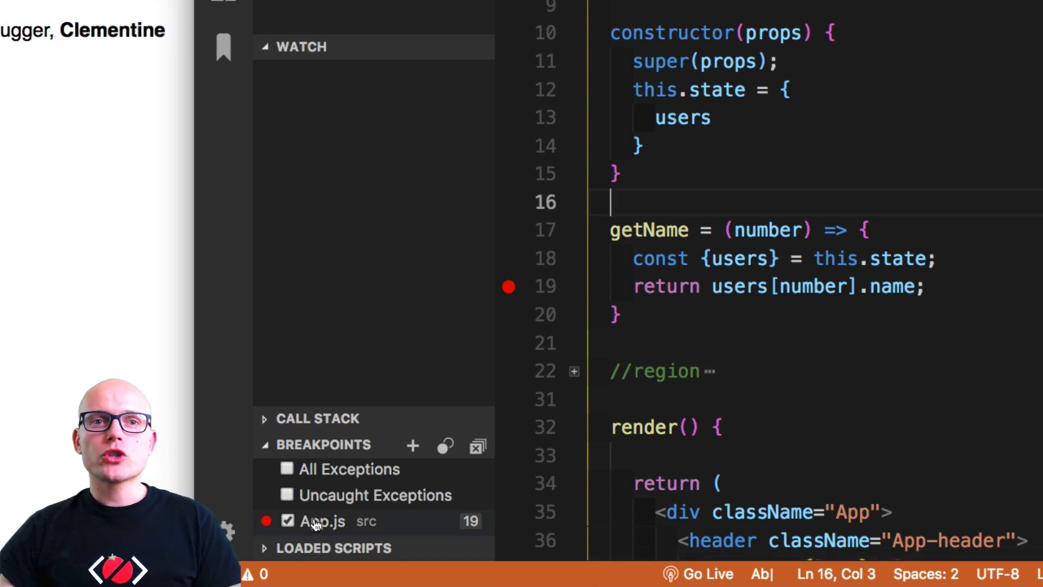
mouse_move(344, 511)
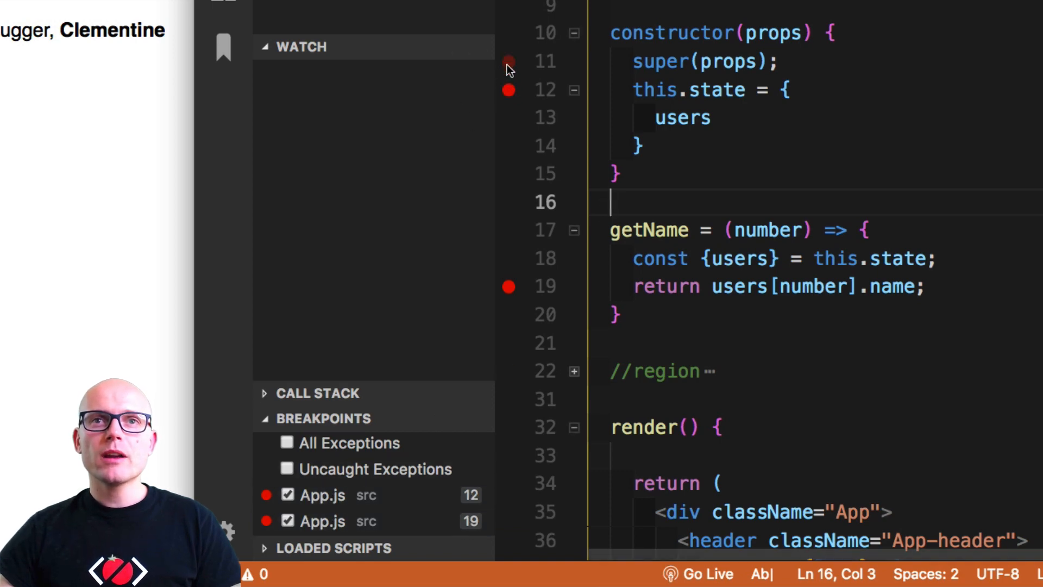
left_click(509, 33)
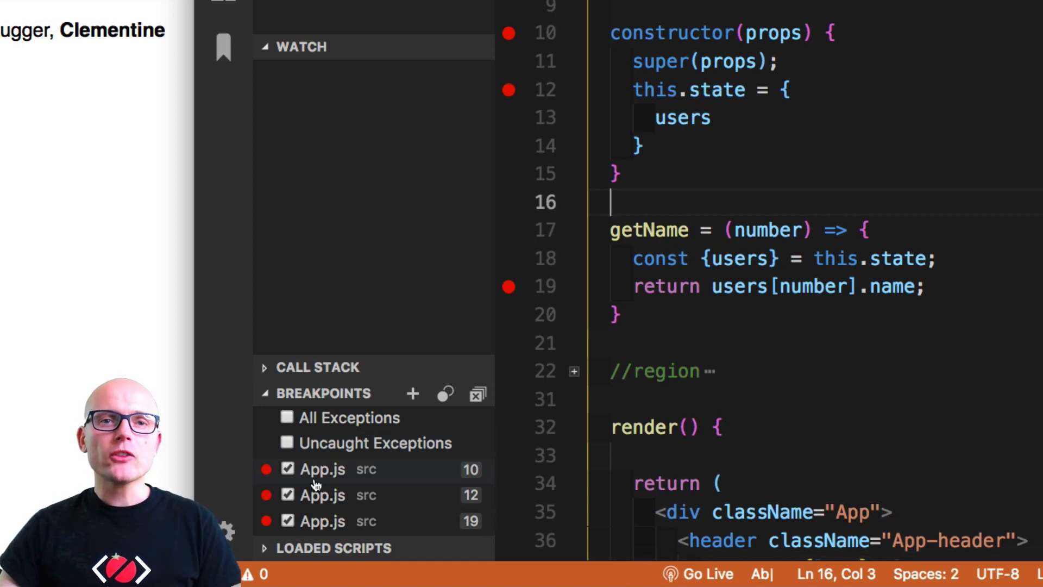
left_click(323, 496)
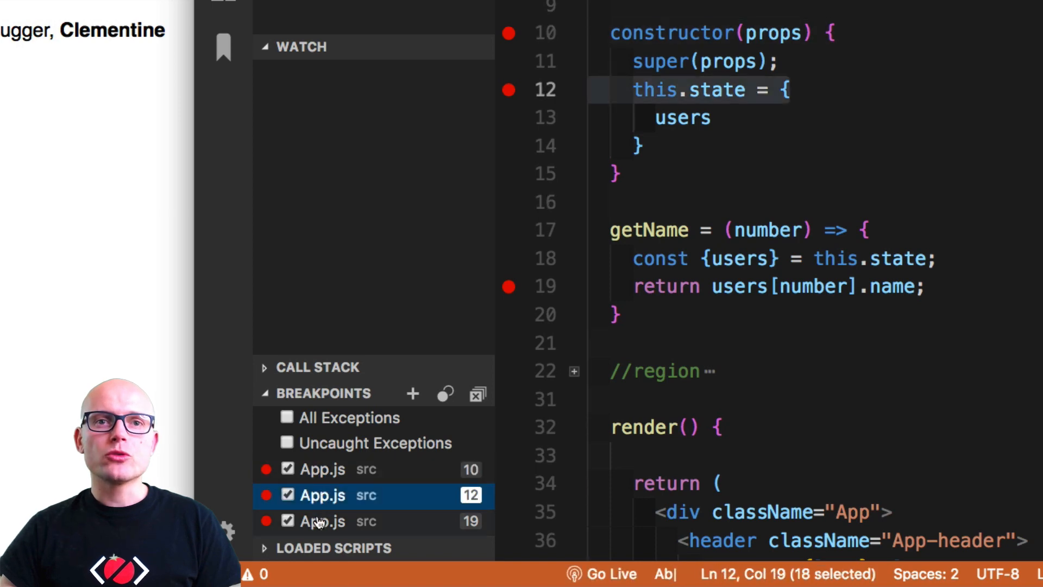
left_click(322, 521)
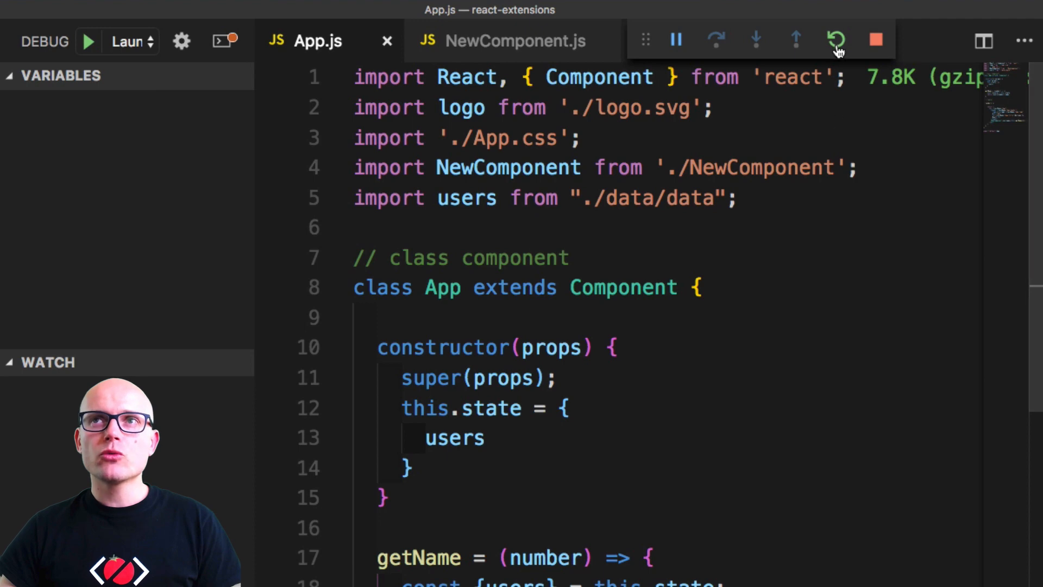
mouse_move(837, 40)
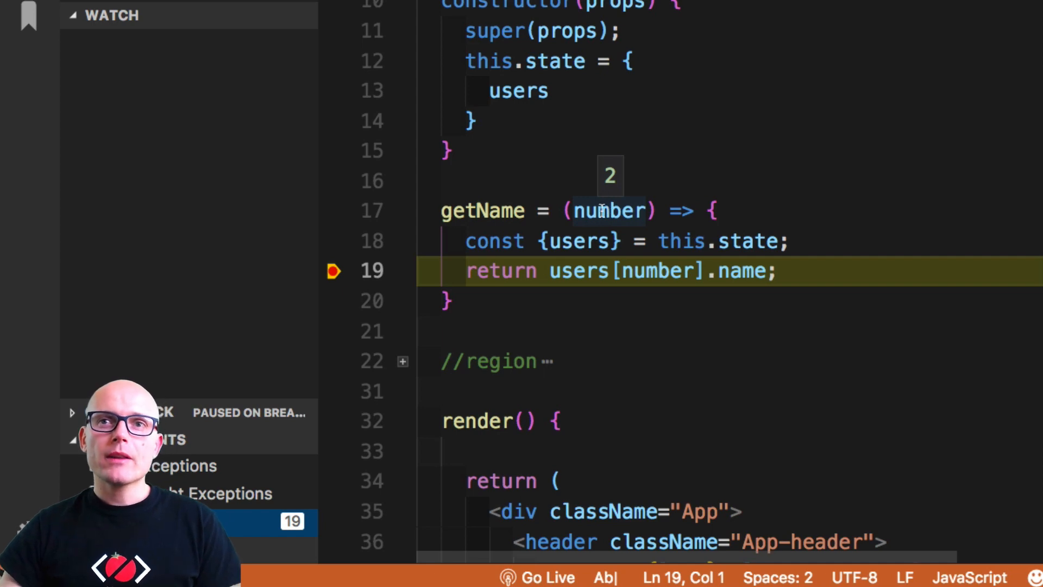
mouse_move(715, 272)
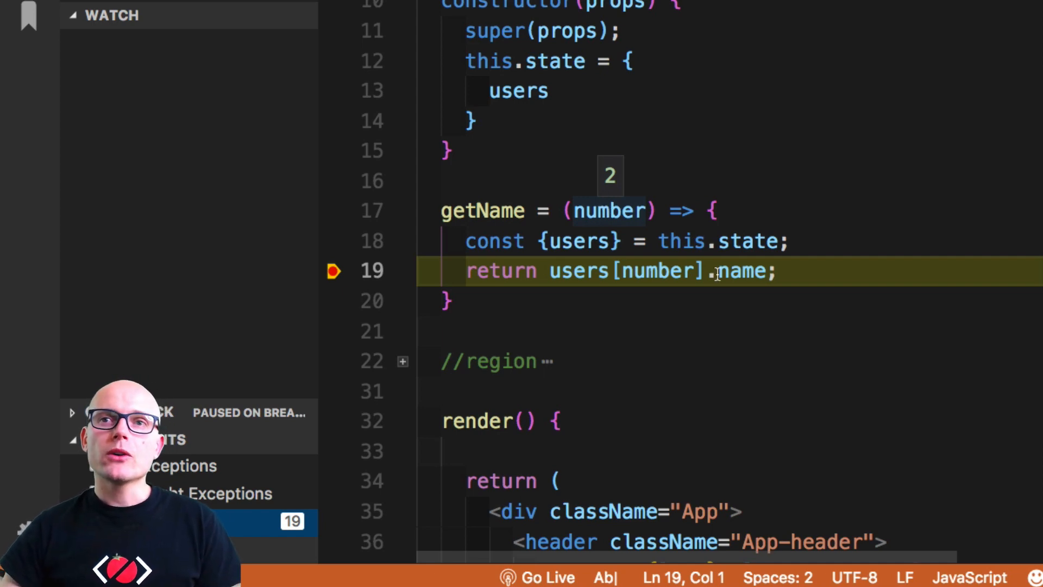
Inspect the users array and expand its third user object while paused.
scroll("down", 3)
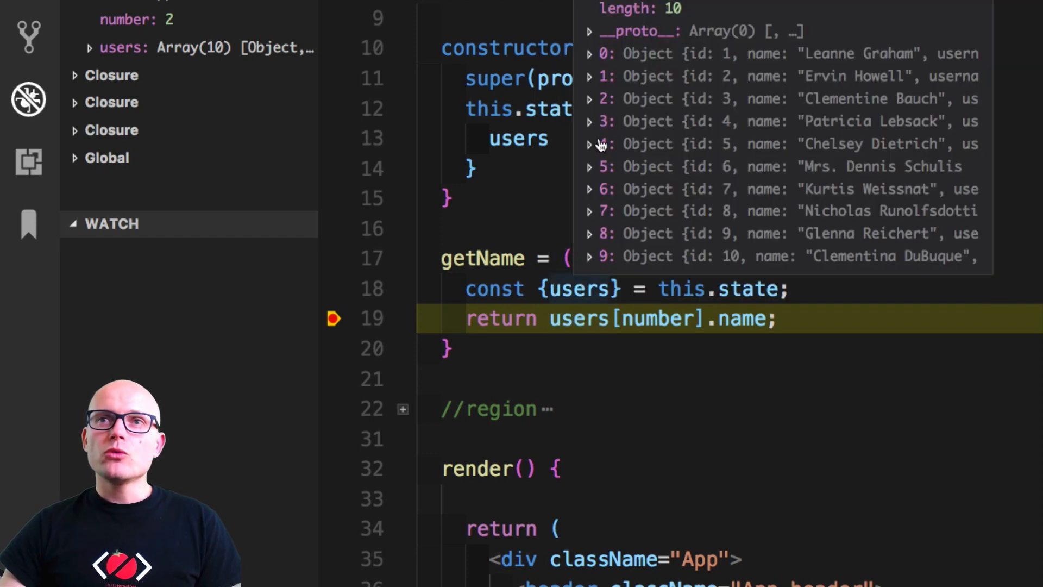
left_click(592, 99)
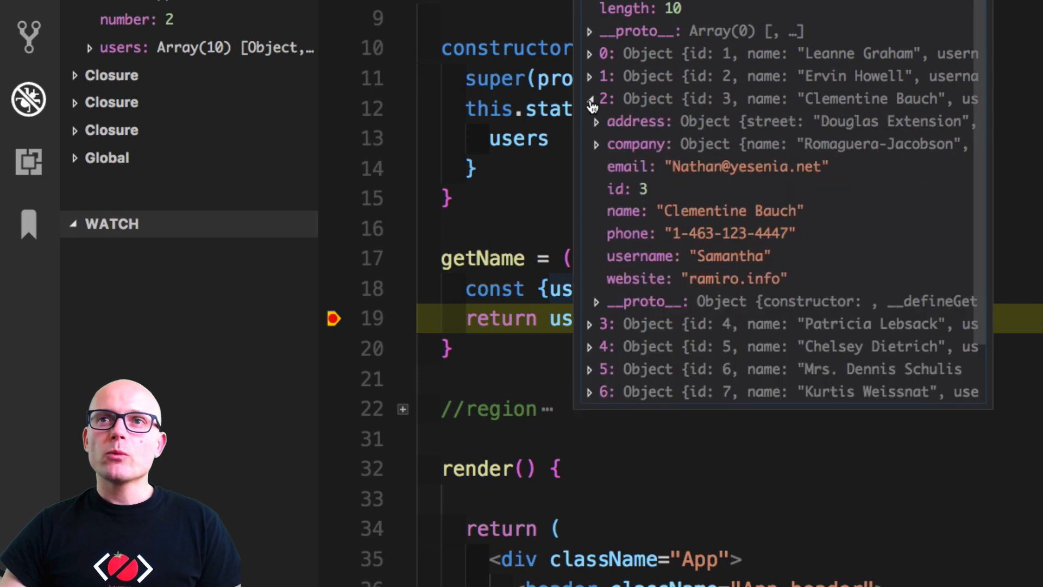
mouse_move(694, 200)
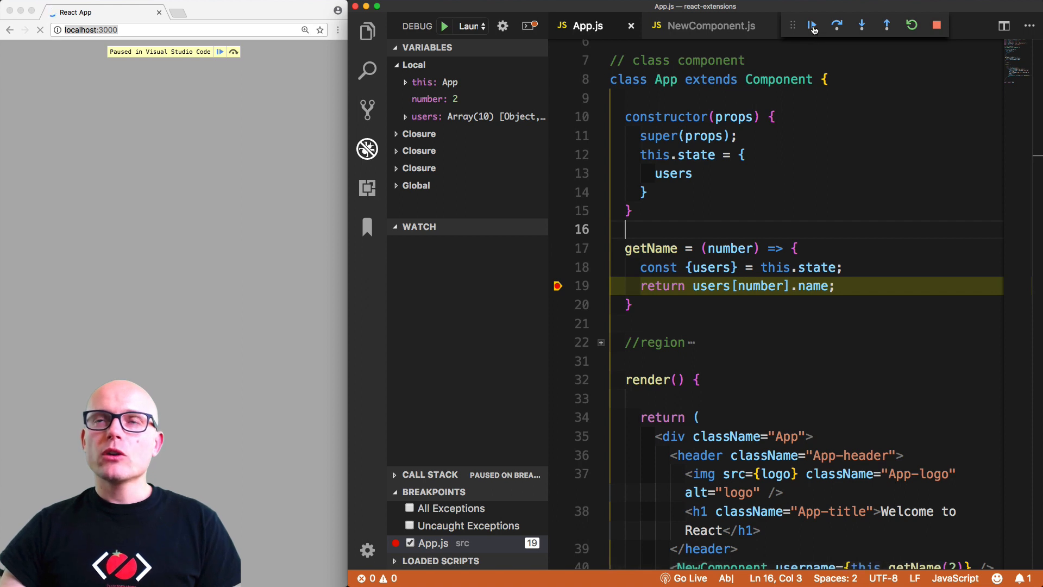
Resume execution, then make NewComponent's username prop call this.getRandomName().
left_click(813, 25)
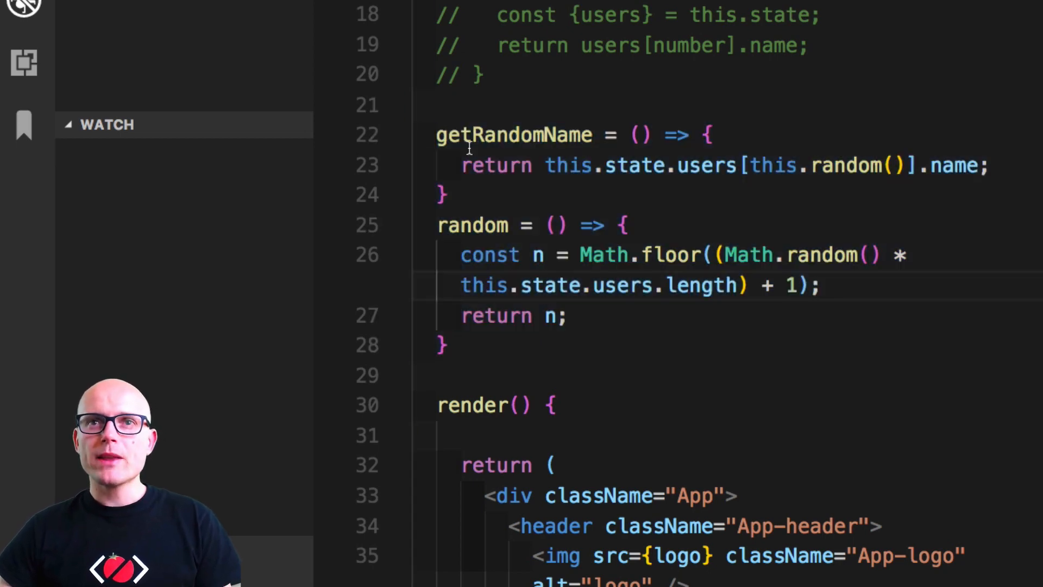
double_click(514, 135)
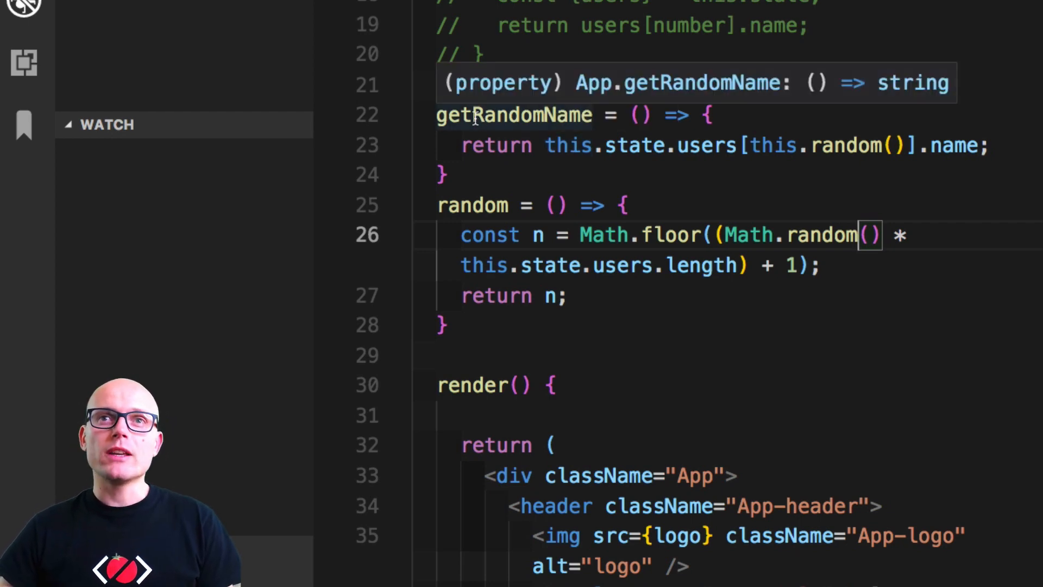
double_click(514, 114)
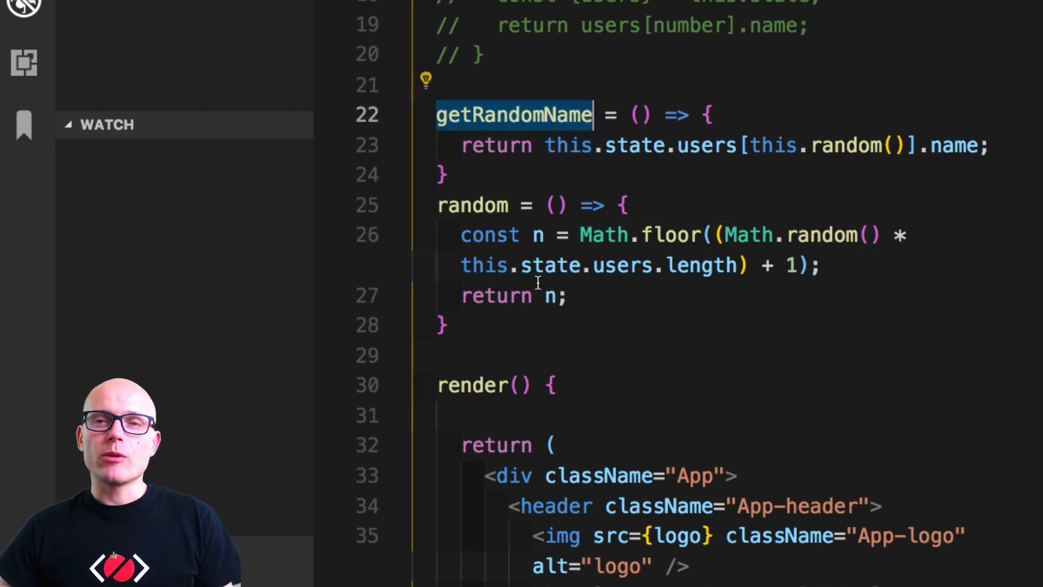
scroll("up", 3)
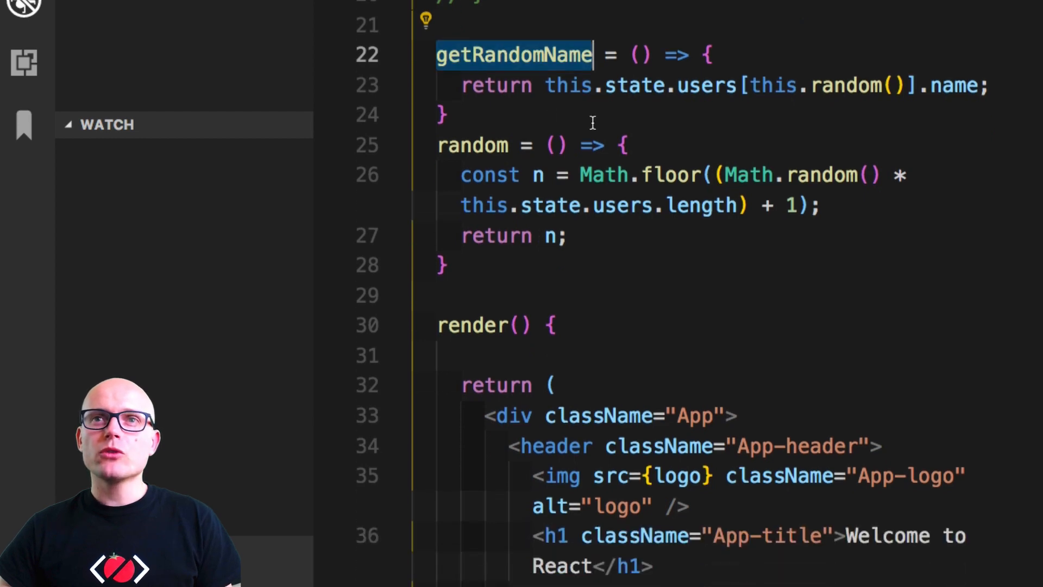
scroll("down", 3)
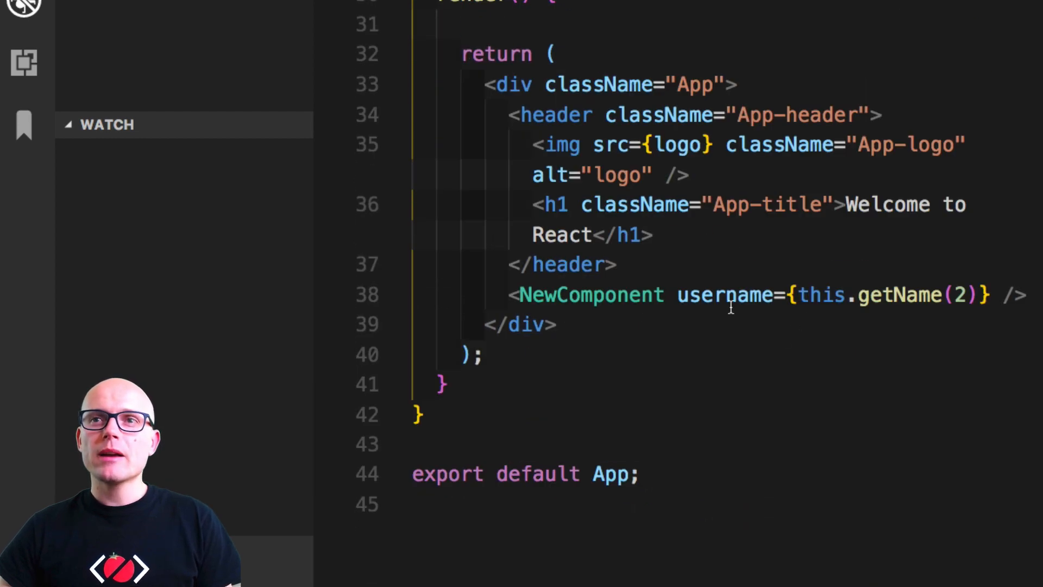
double_click(892, 294)
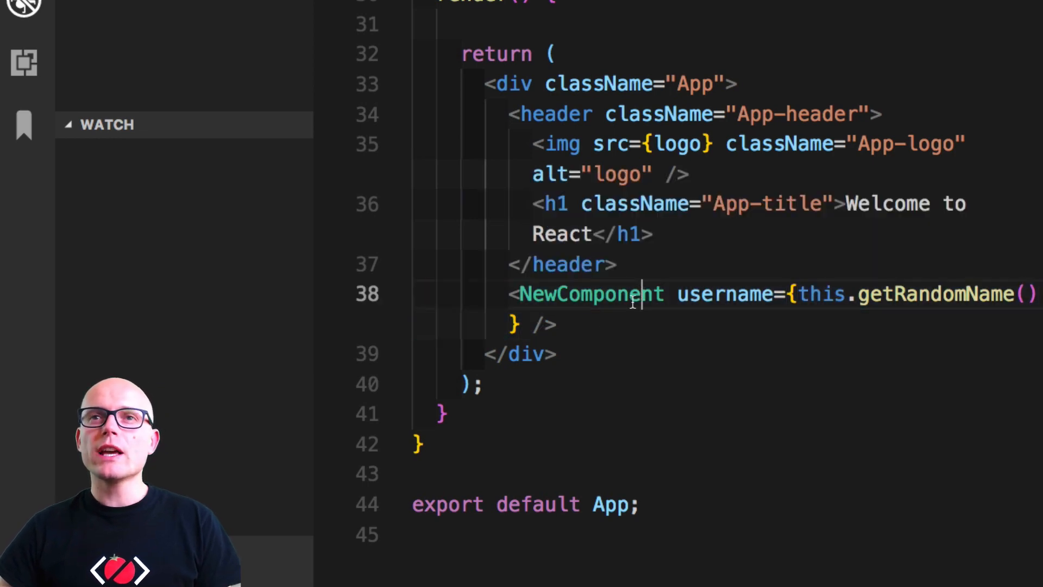
Add a breakpoint on return n at line 27, stop the stale session and relaunch with F5.
scroll("up", 3)
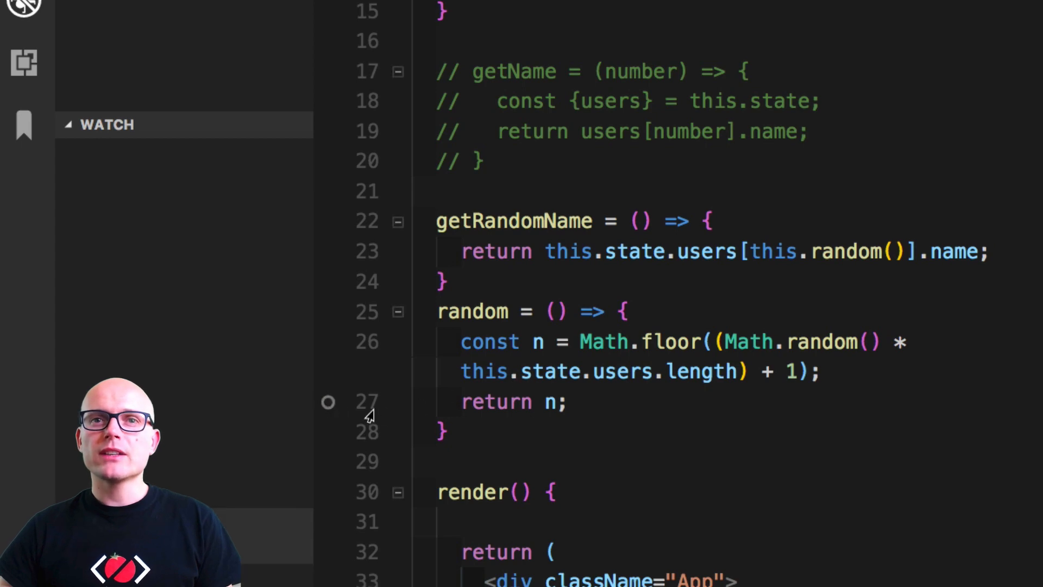
double_click(473, 312)
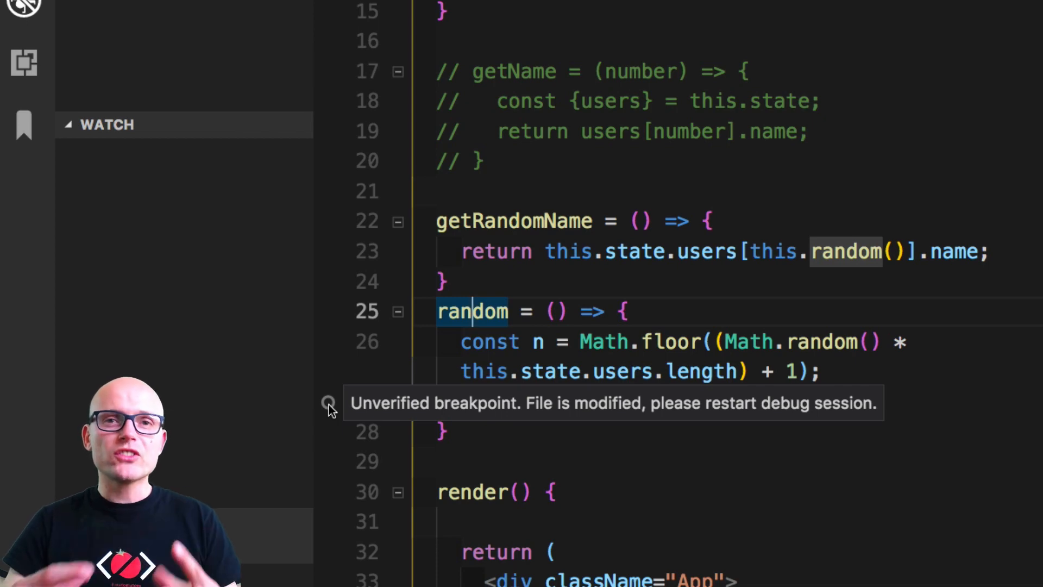
mouse_move(330, 411)
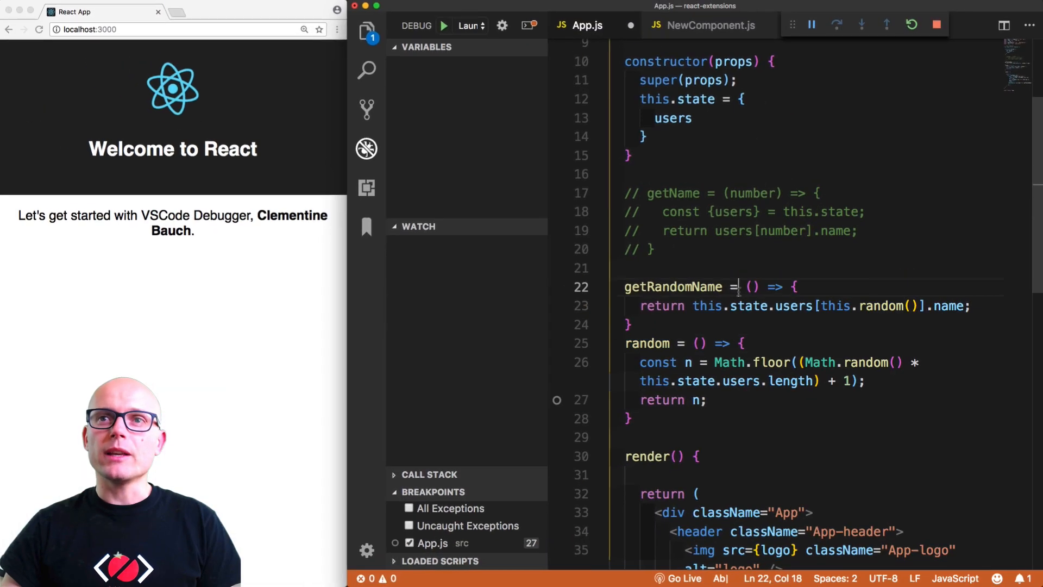
left_click(937, 25)
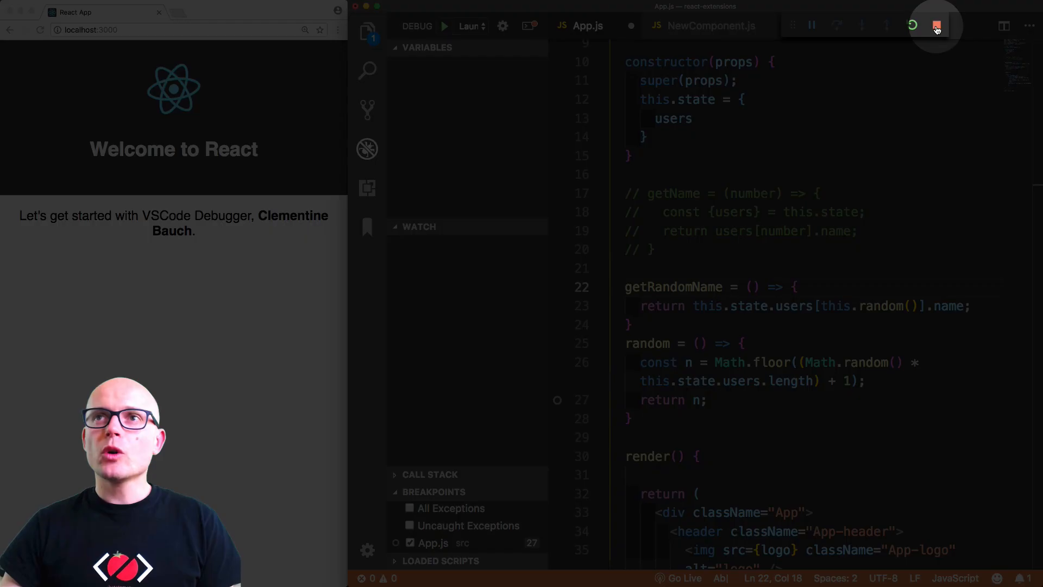
key("f5")
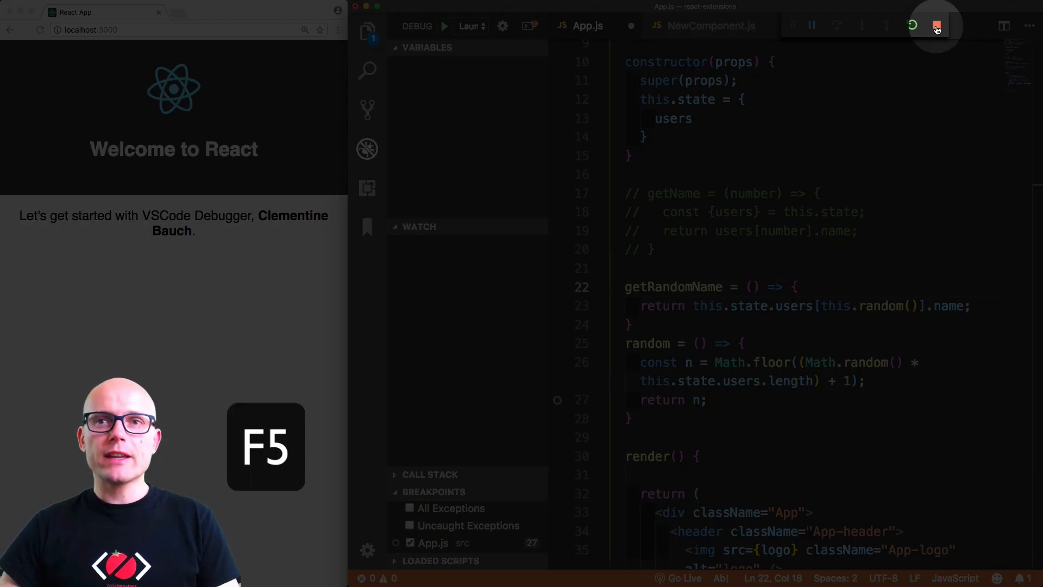
Reload so the debugger pauses at the line 27 breakpoint showing local n.
key("F5")
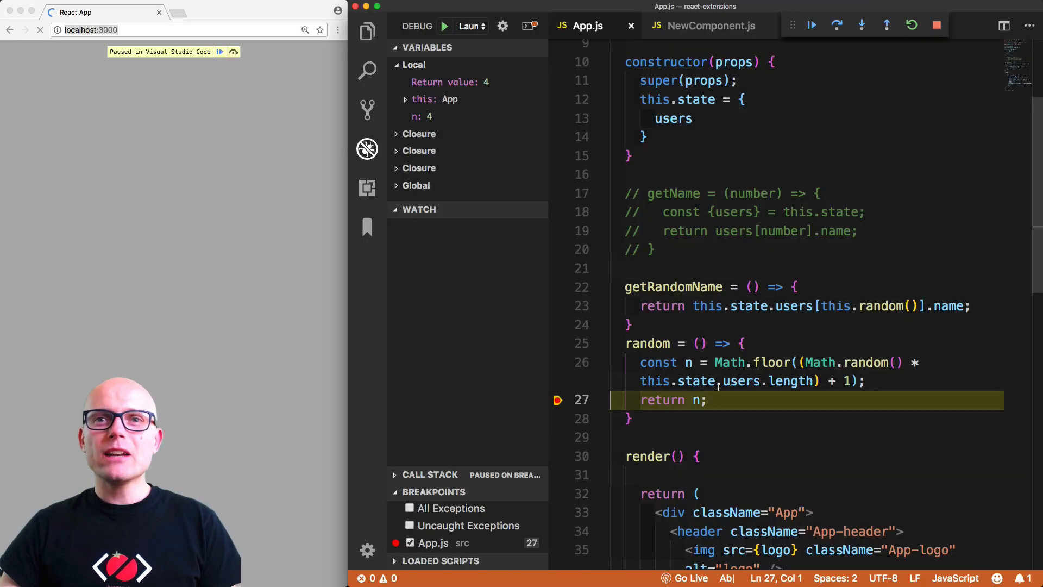
mouse_move(558, 400)
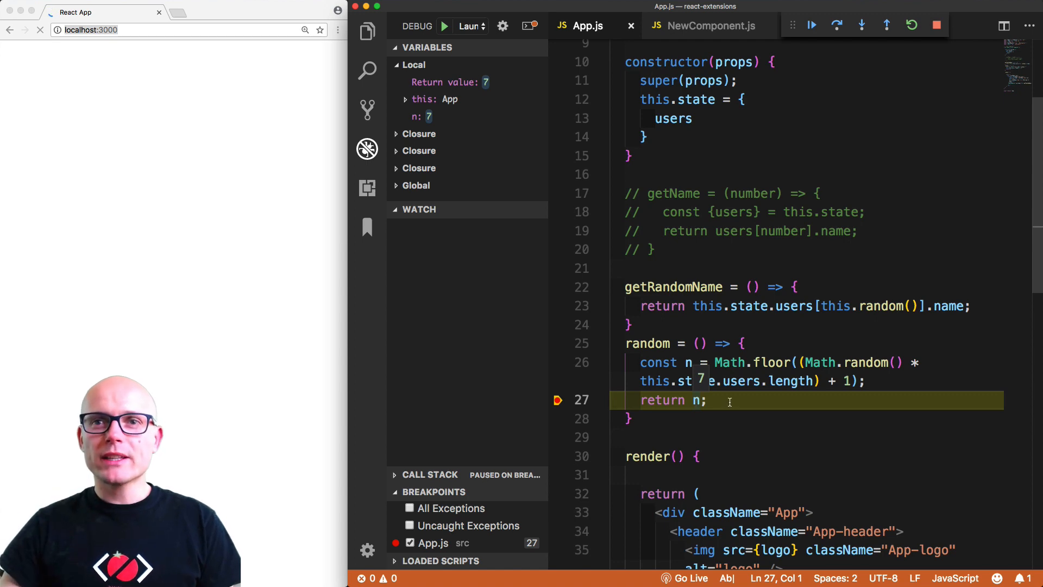
mouse_move(725, 401)
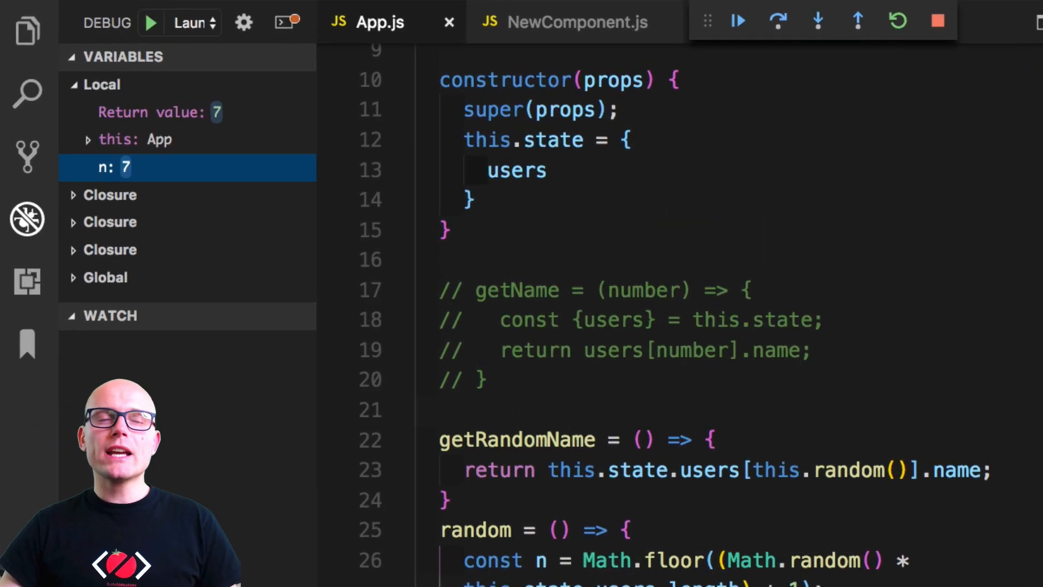
mouse_move(116, 168)
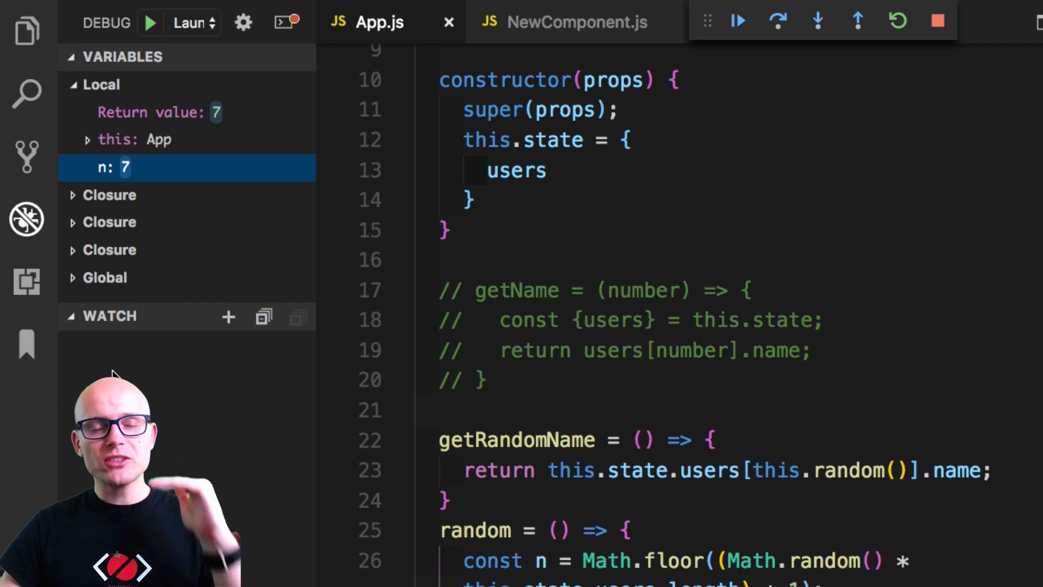
mouse_move(123, 168)
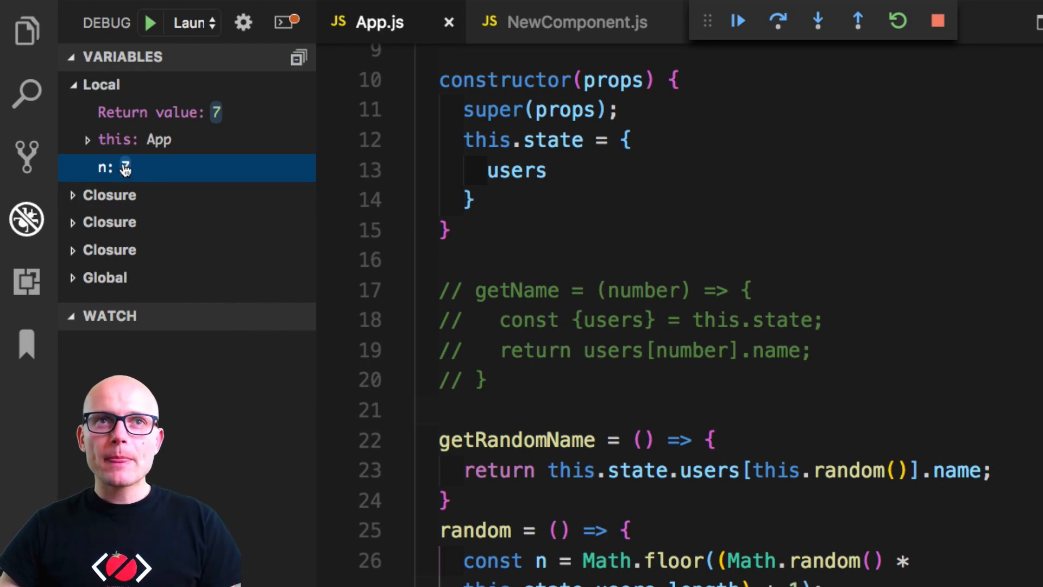
Add the local variable n to the Watch list.
right_click(106, 167)
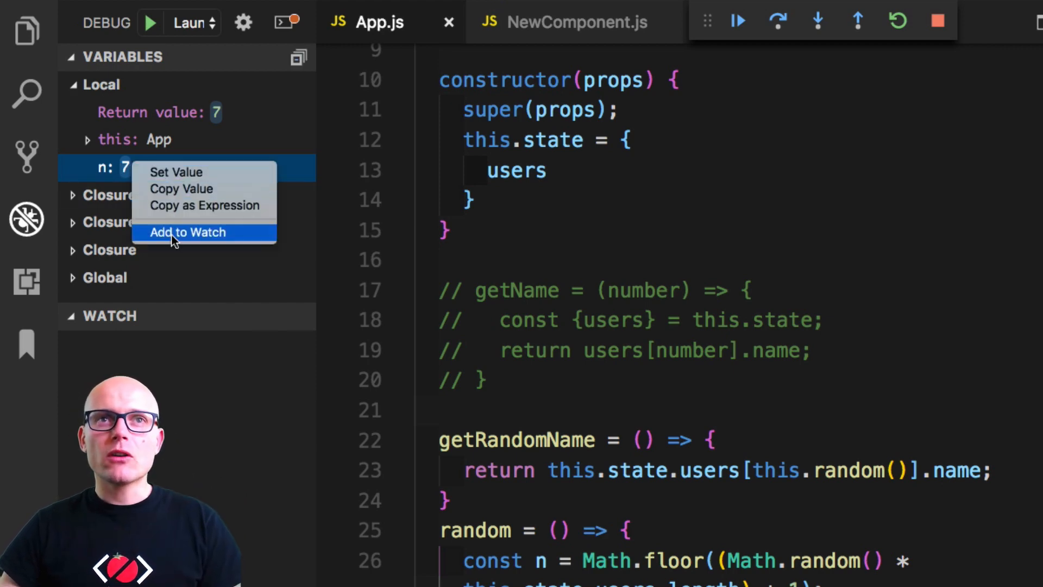
left_click(188, 233)
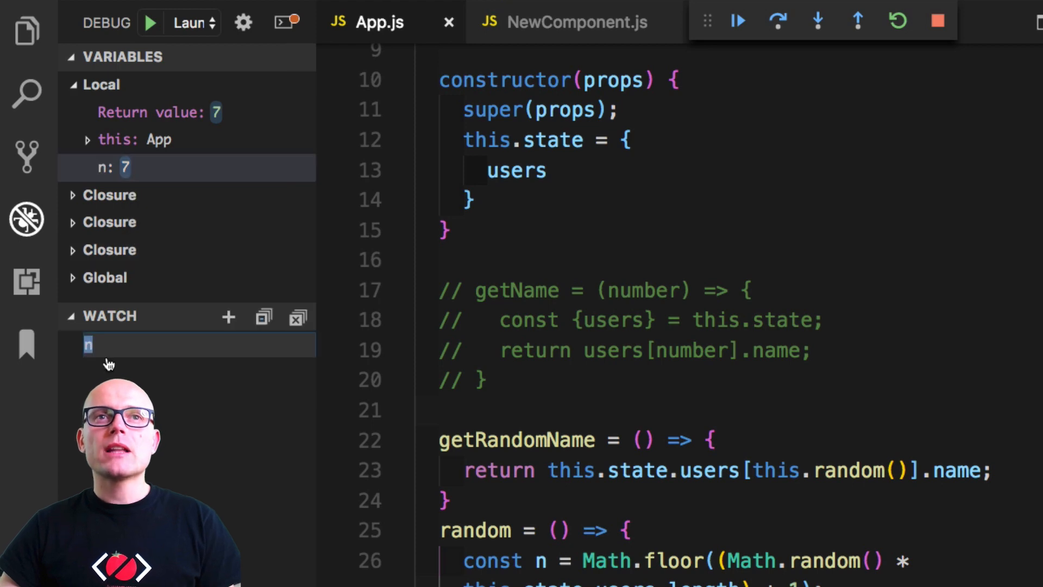
key("Return")
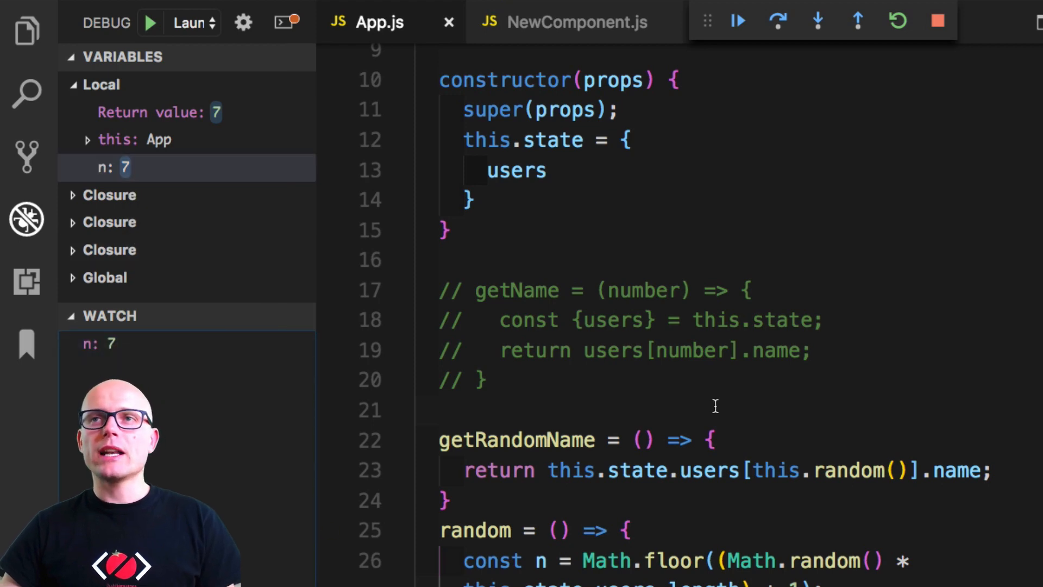
Continue execution to hit return n again and see the watched n update to 5.
left_click(896, 21)
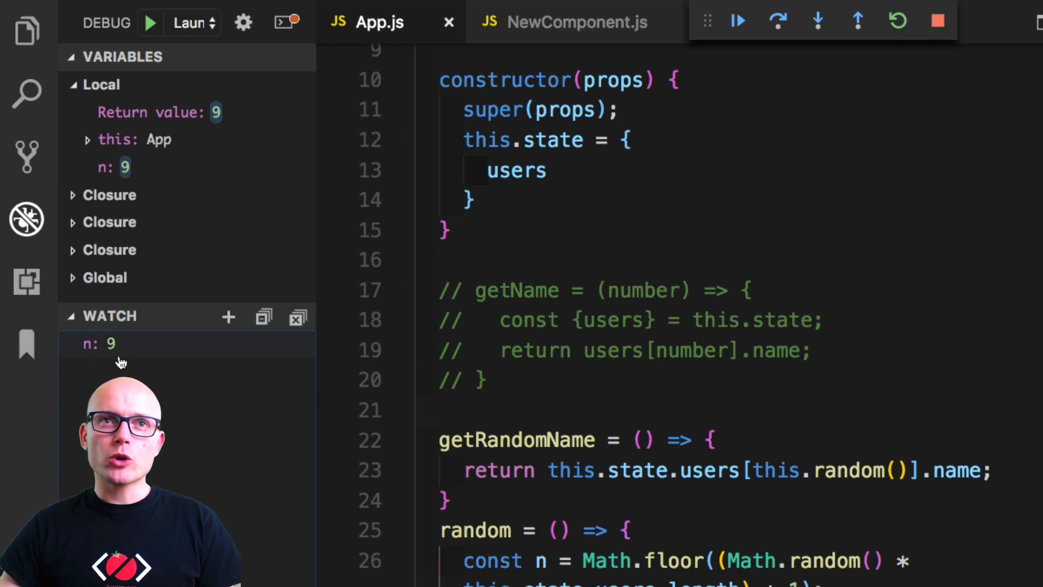
left_click(101, 84)
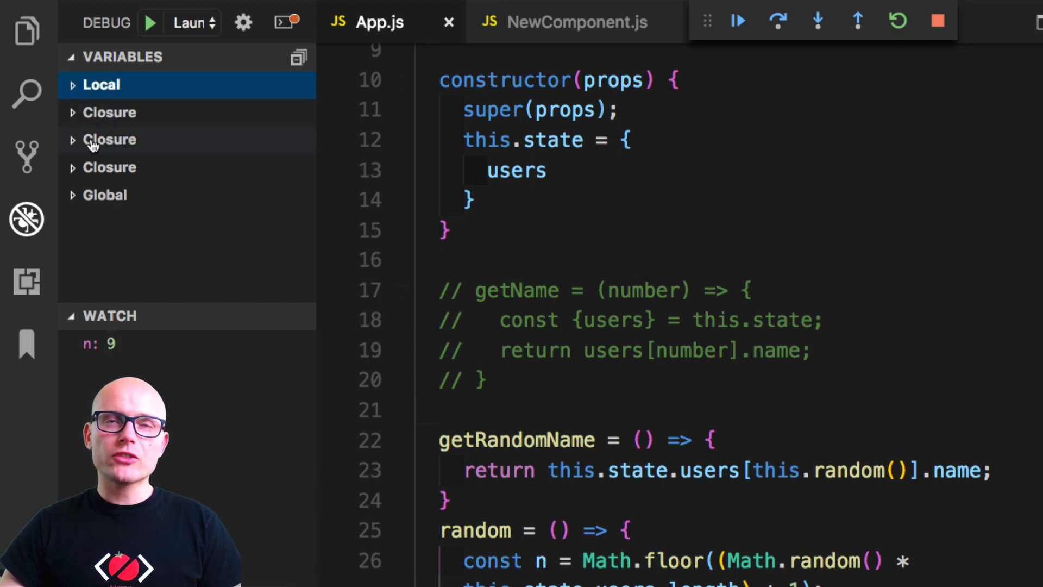
mouse_move(150, 281)
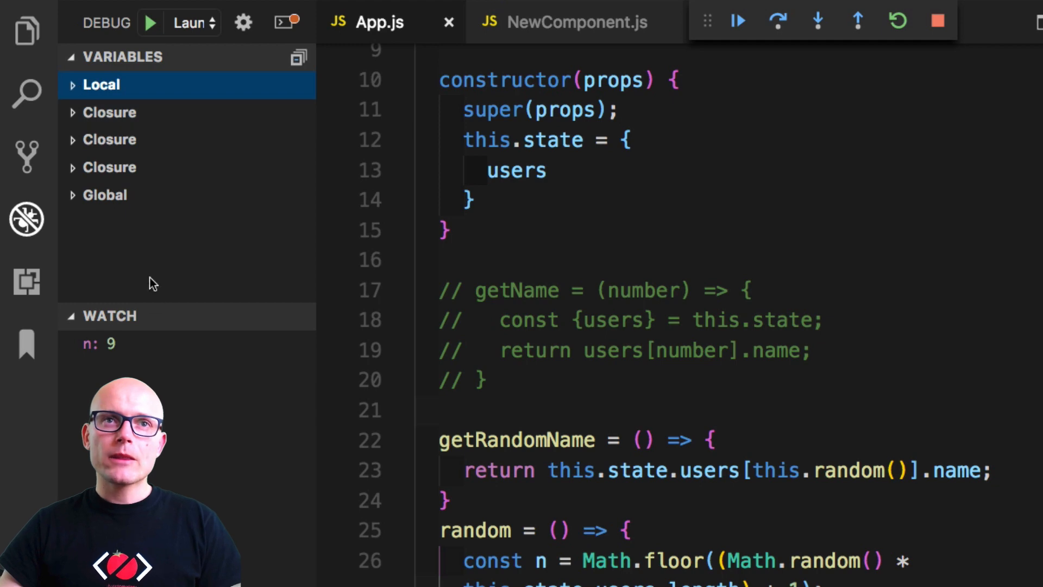
mouse_move(99, 344)
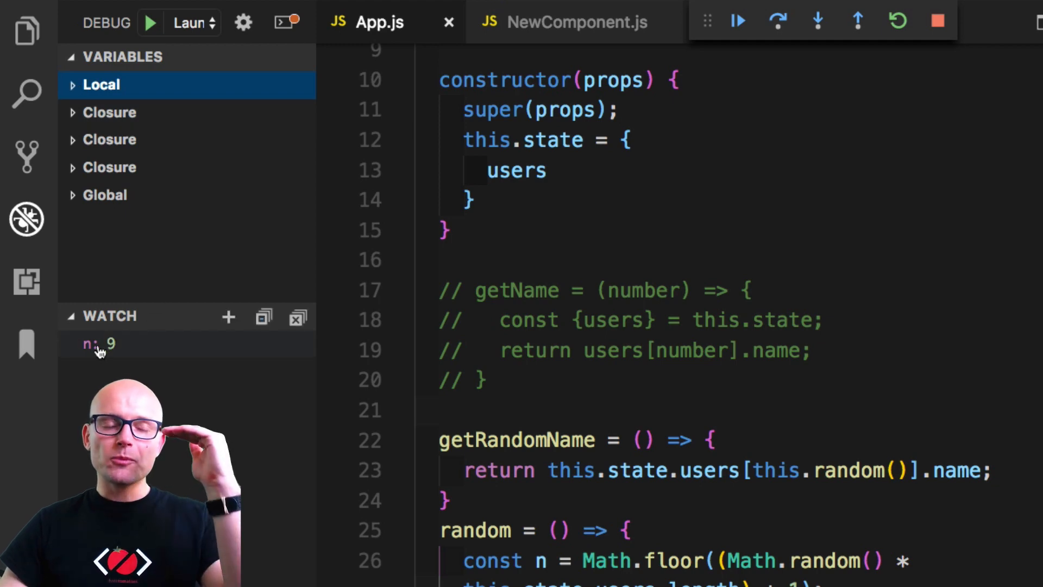
mouse_move(96, 345)
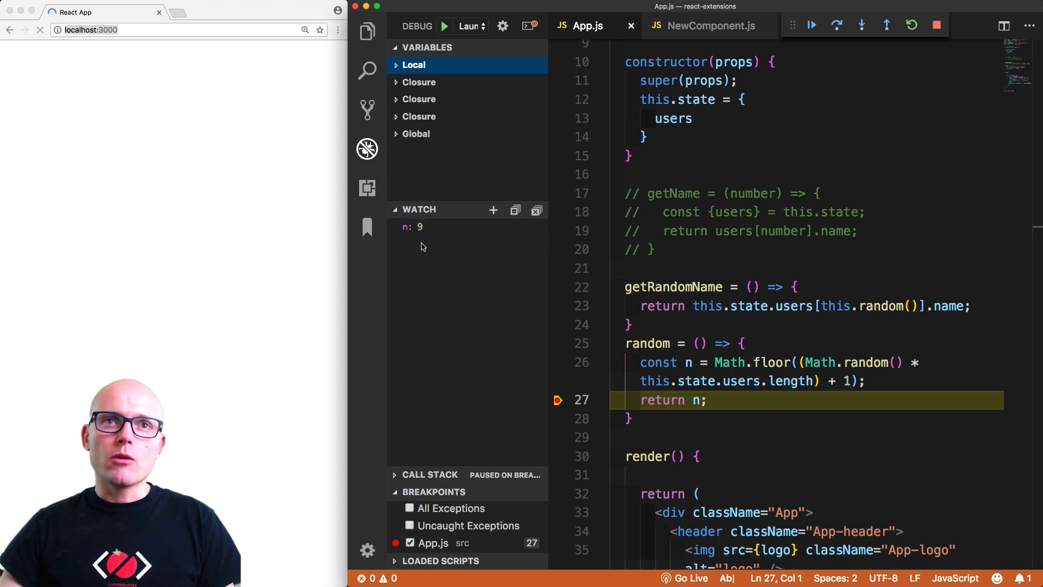
left_click(887, 25)
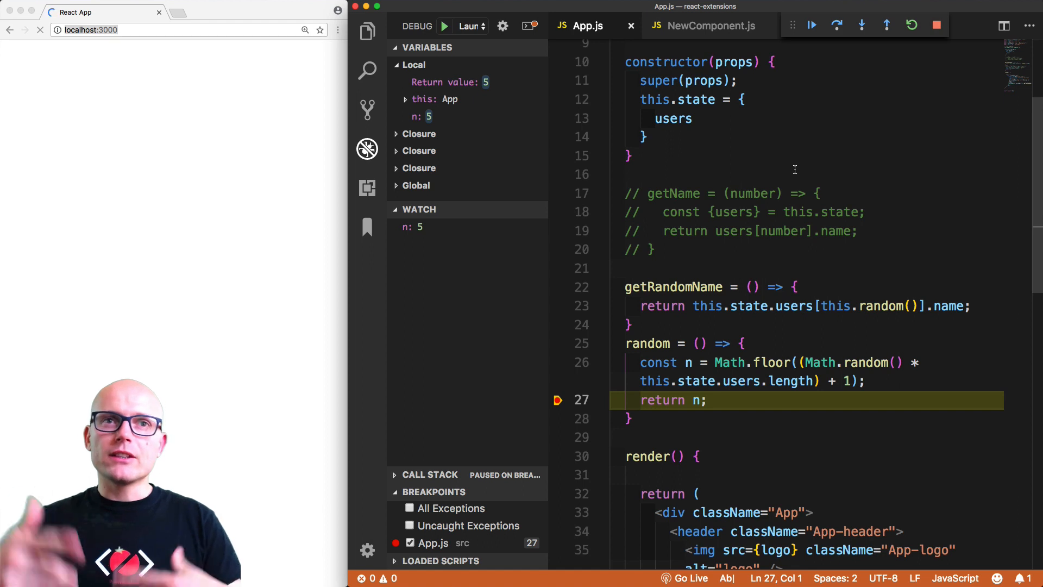
mouse_move(417, 229)
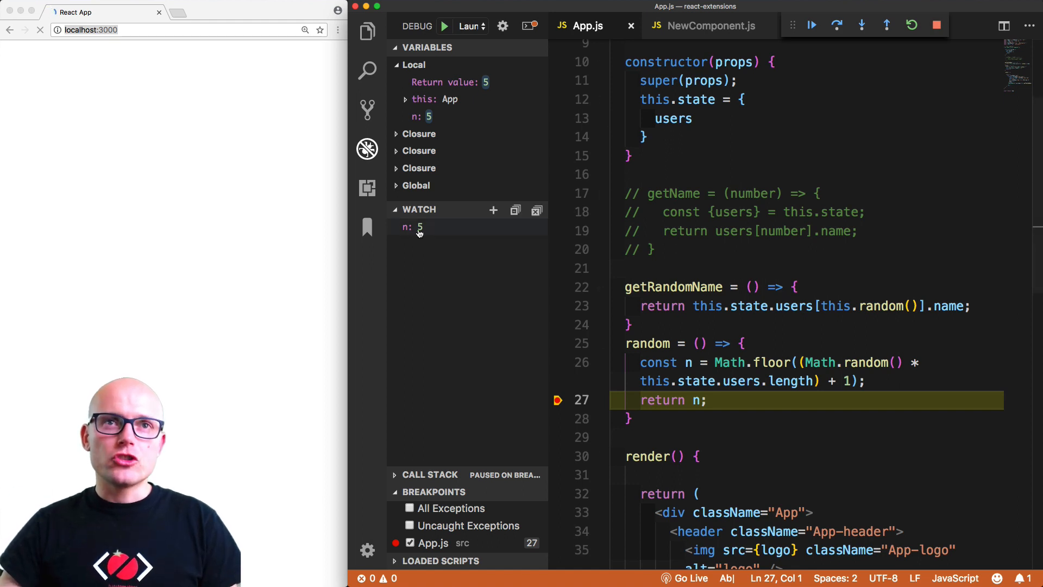